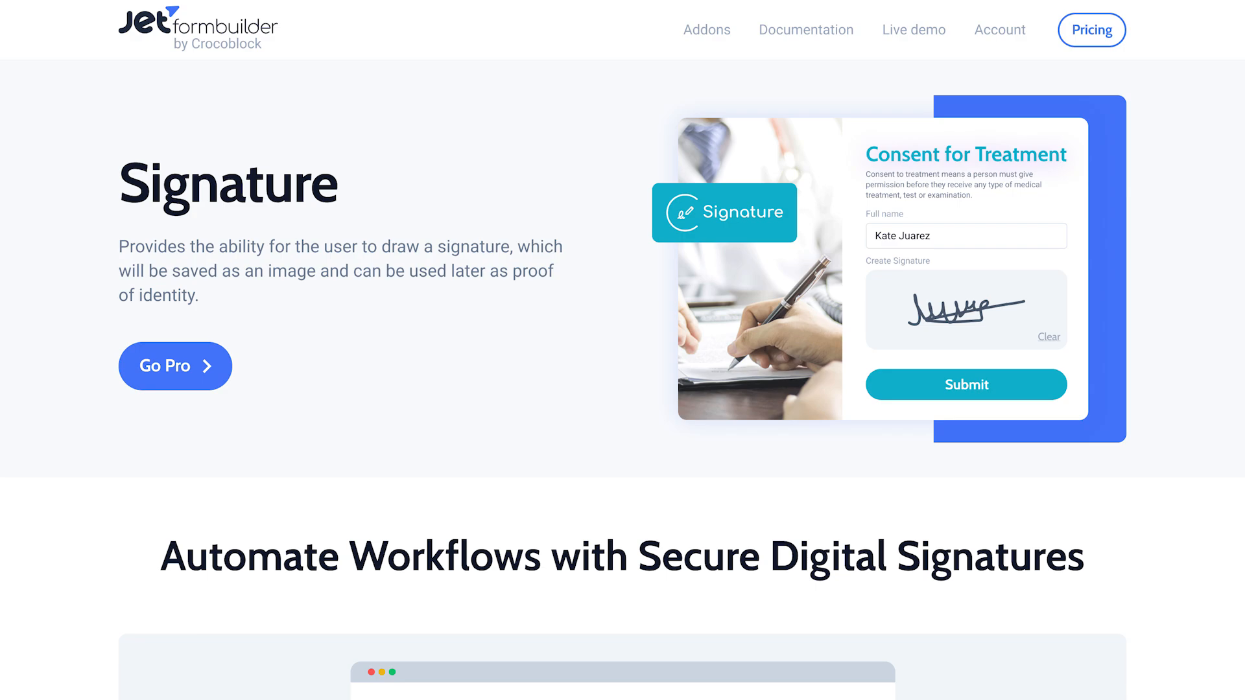
Scroll the Signature addon page from the Consent for Treatment demo down to the use-case cards.
scroll("down", 3)
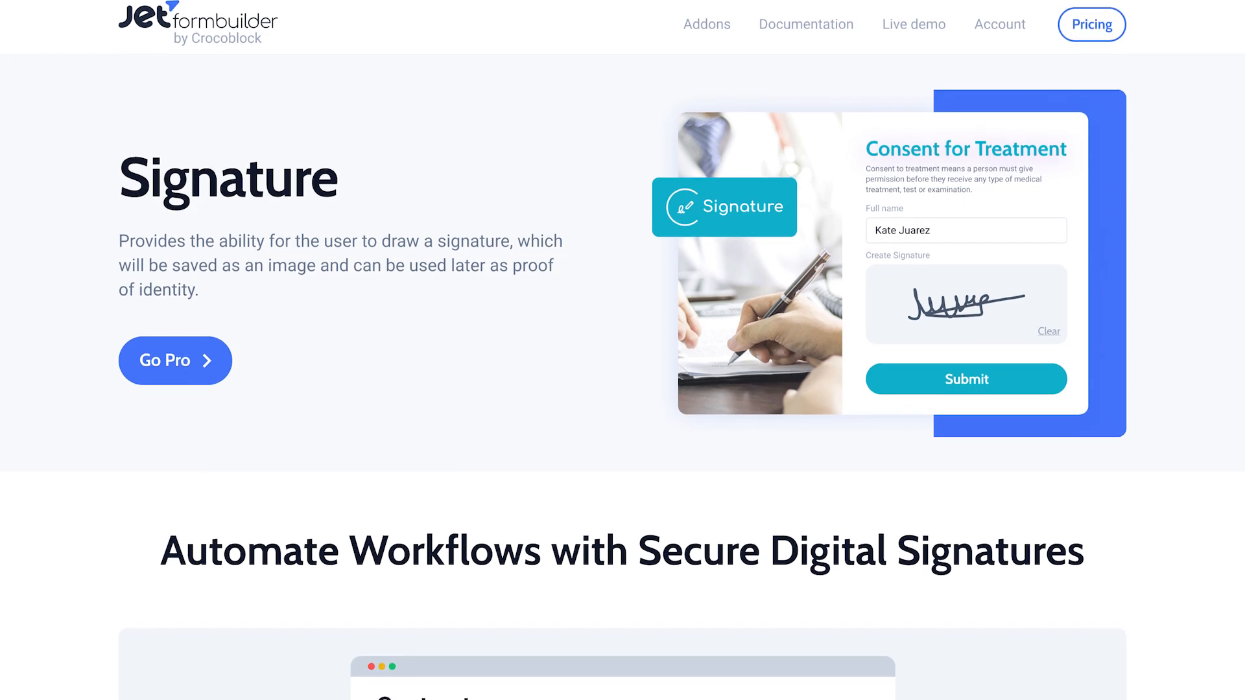
scroll("down", 3)
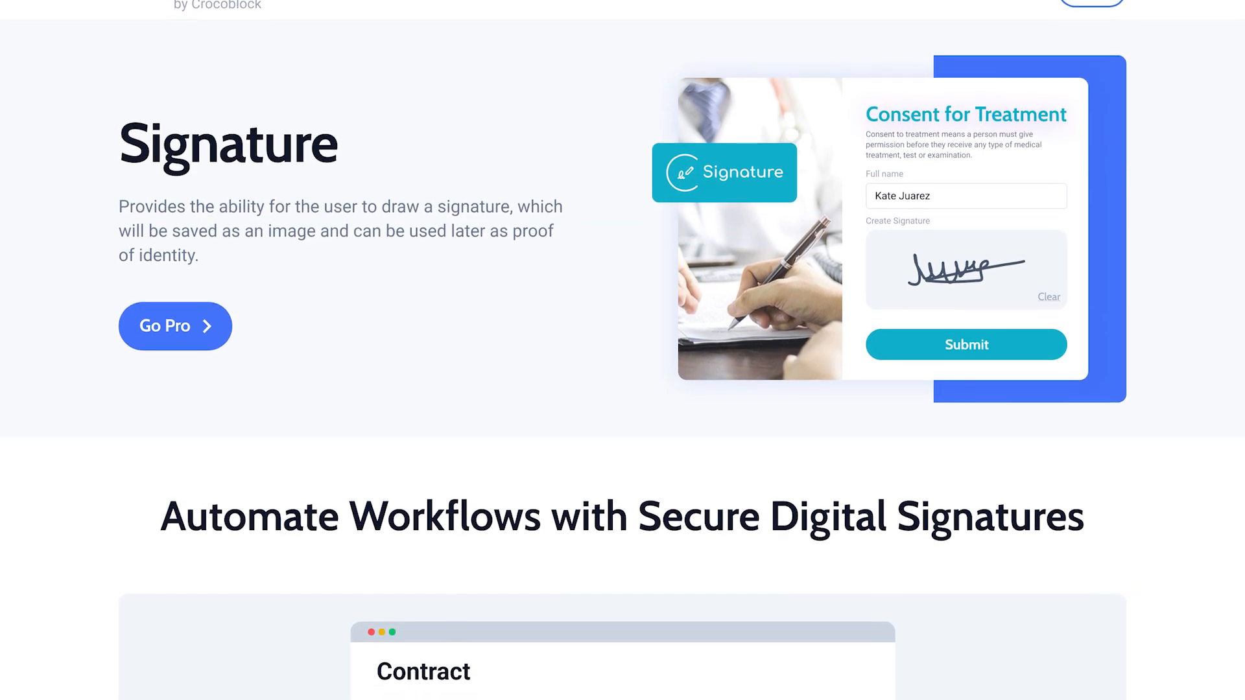
scroll("down", 3)
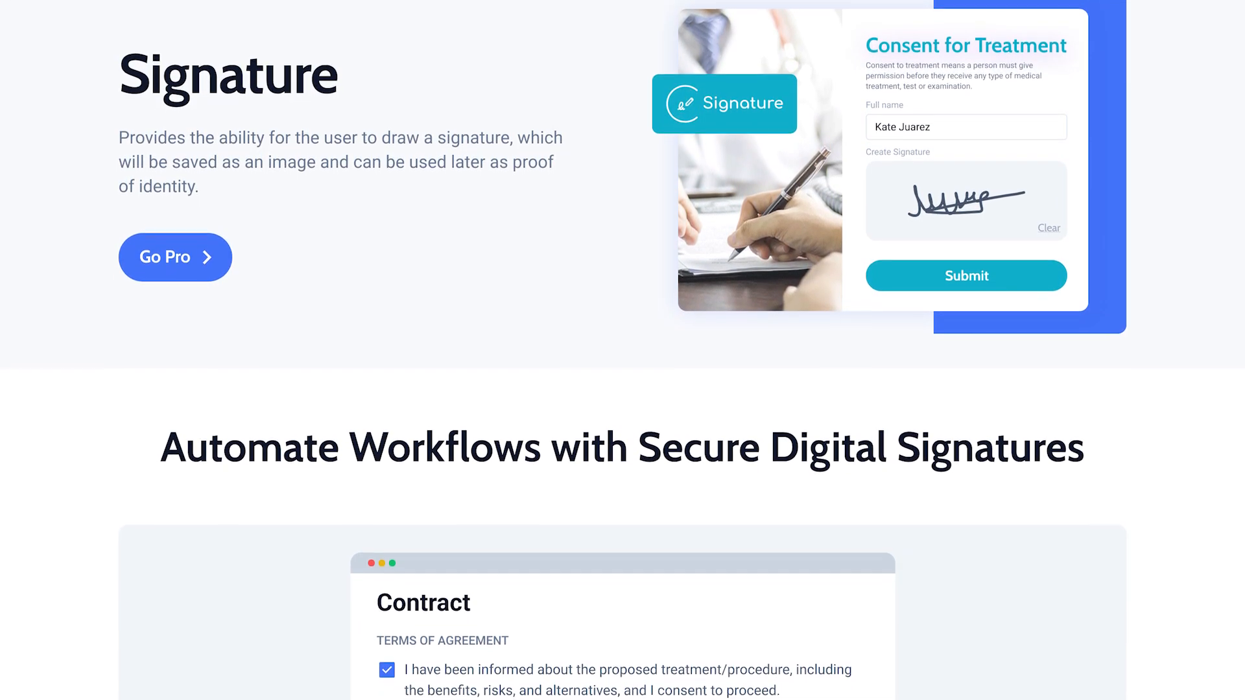
scroll("down", 3)
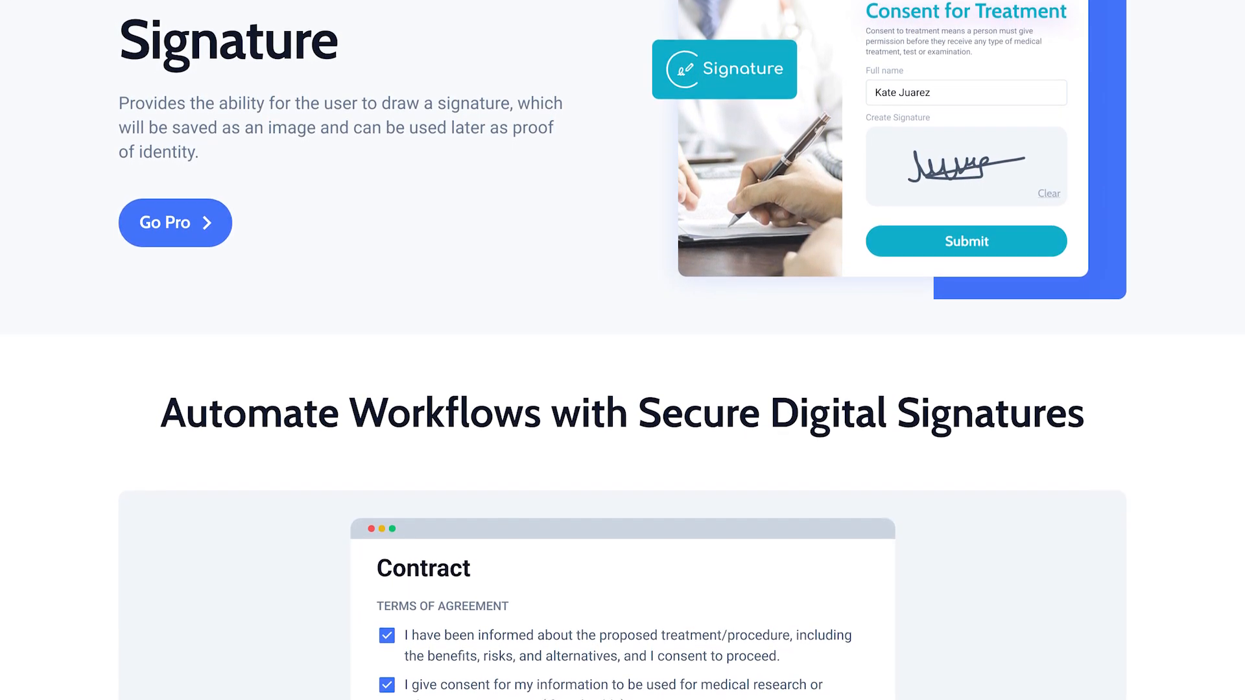
scroll("down", 3)
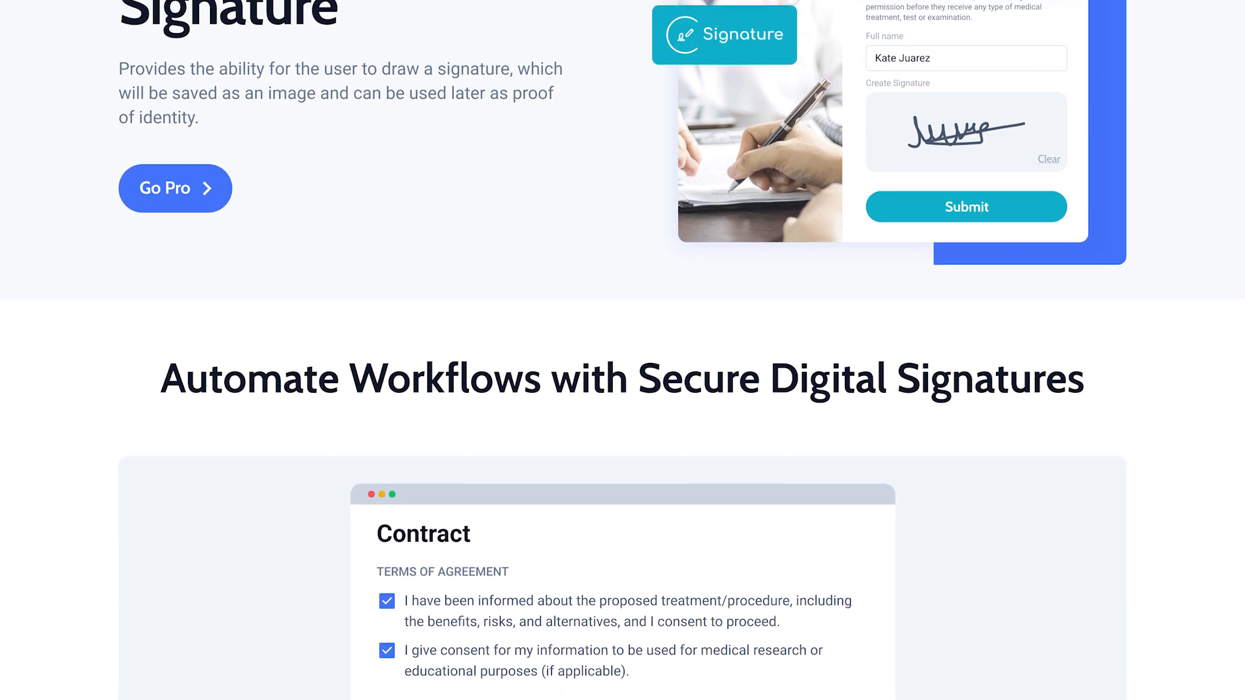
scroll("down", 3)
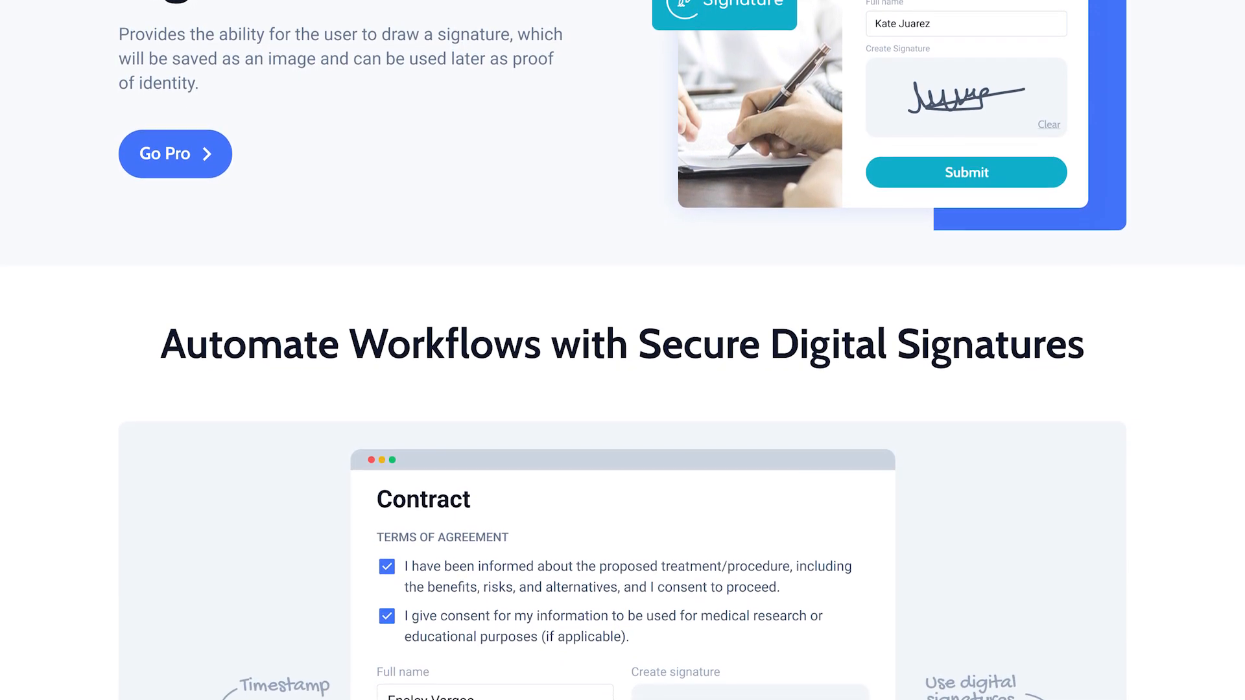
scroll("down", 3)
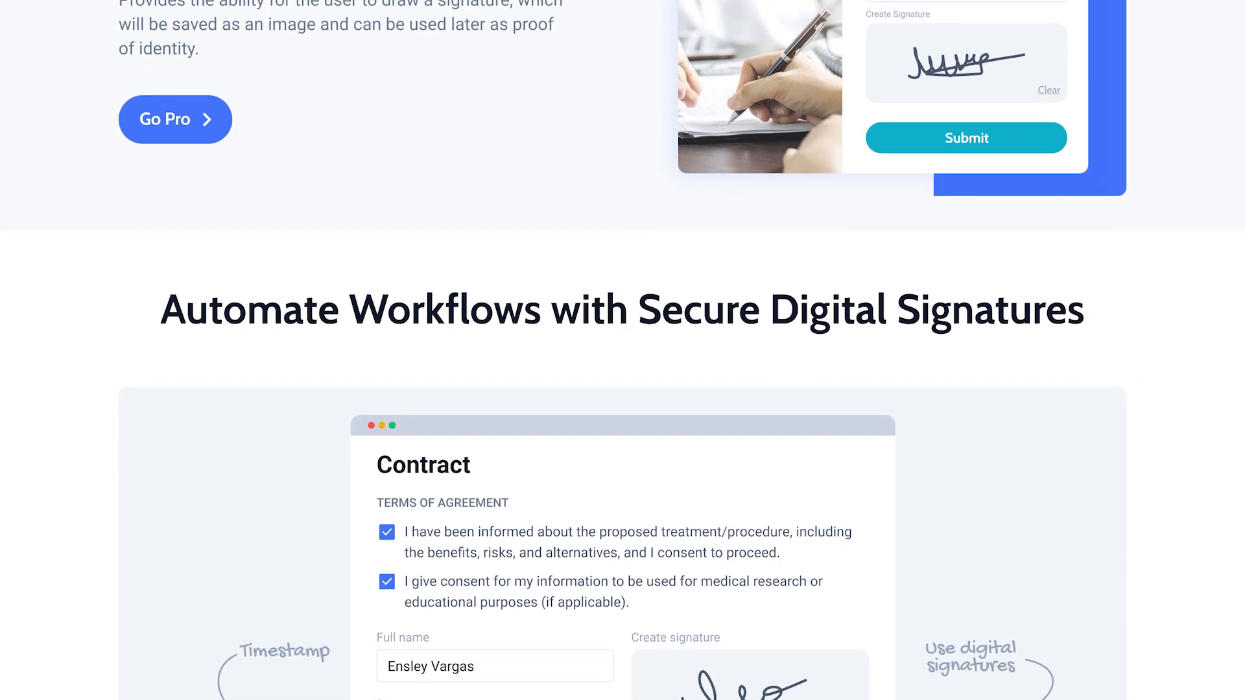
scroll("down", 3)
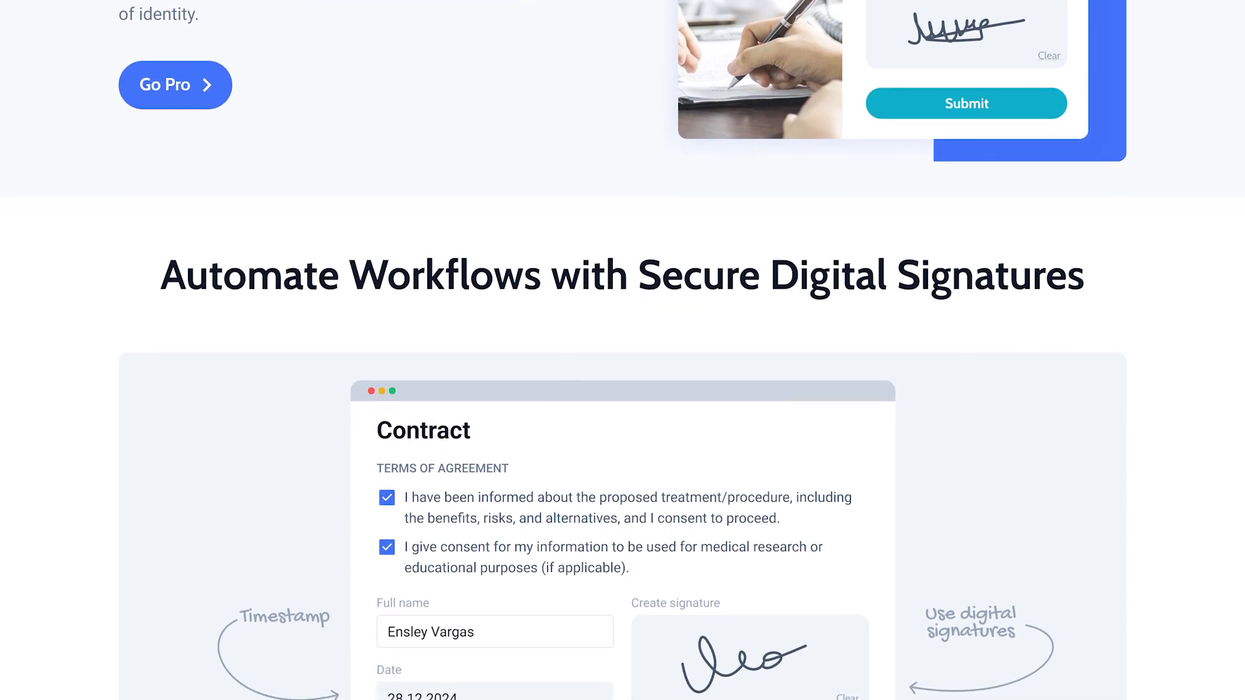
scroll("down", 3)
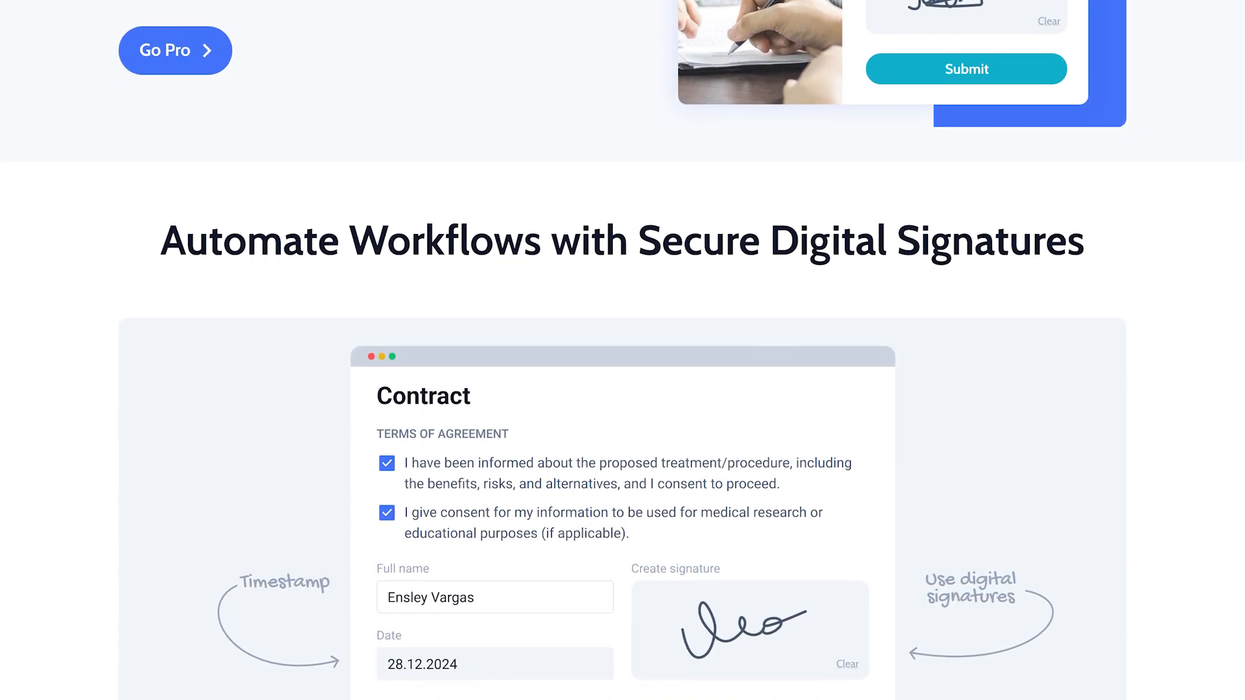
scroll("down", 3)
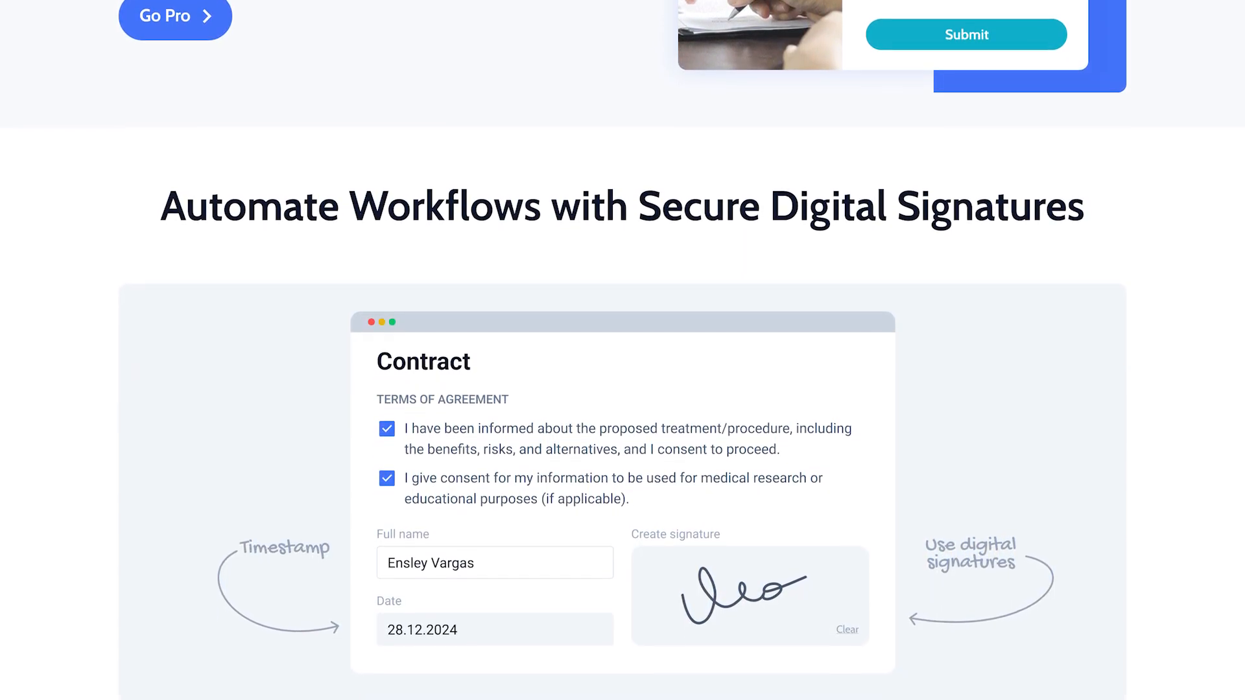
scroll("down", 3)
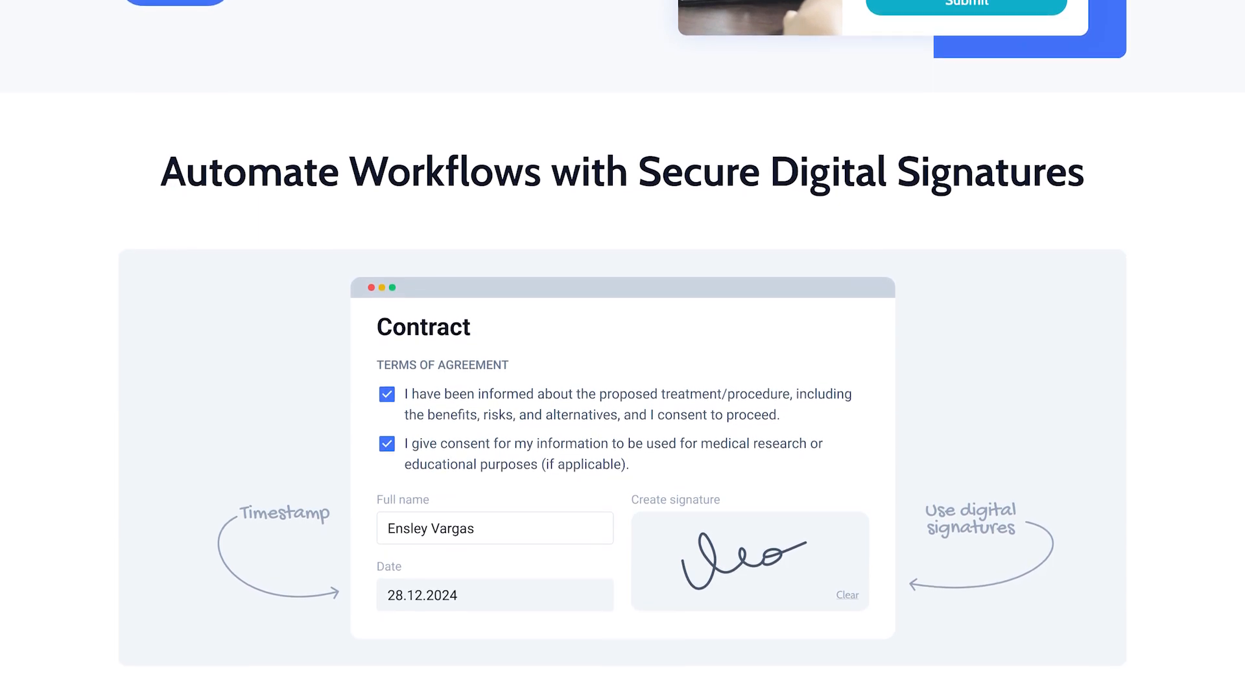
scroll("down", 3)
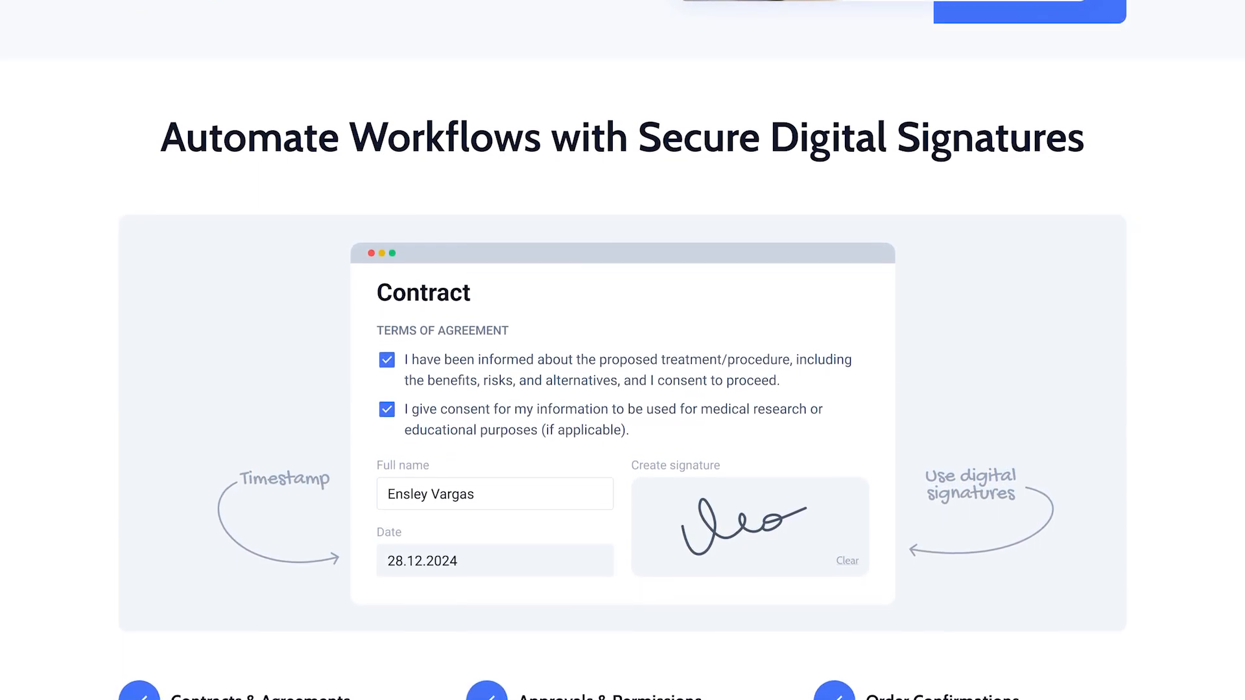
scroll("down", 3)
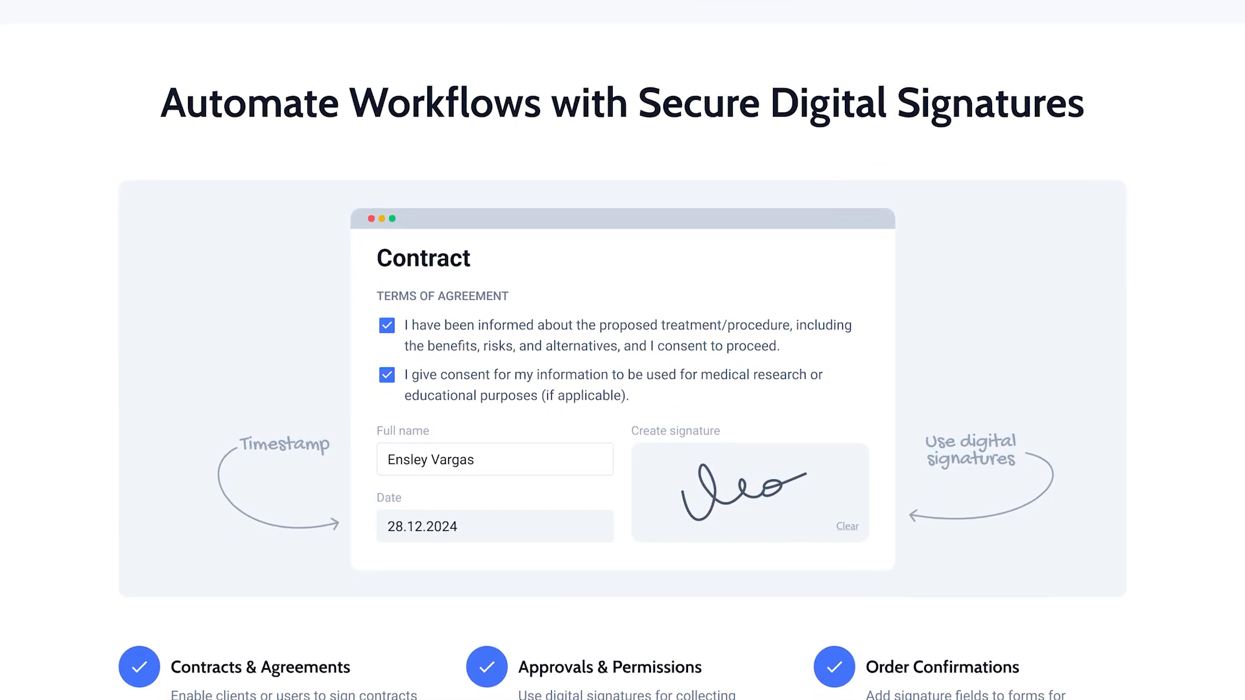
scroll("down", 3)
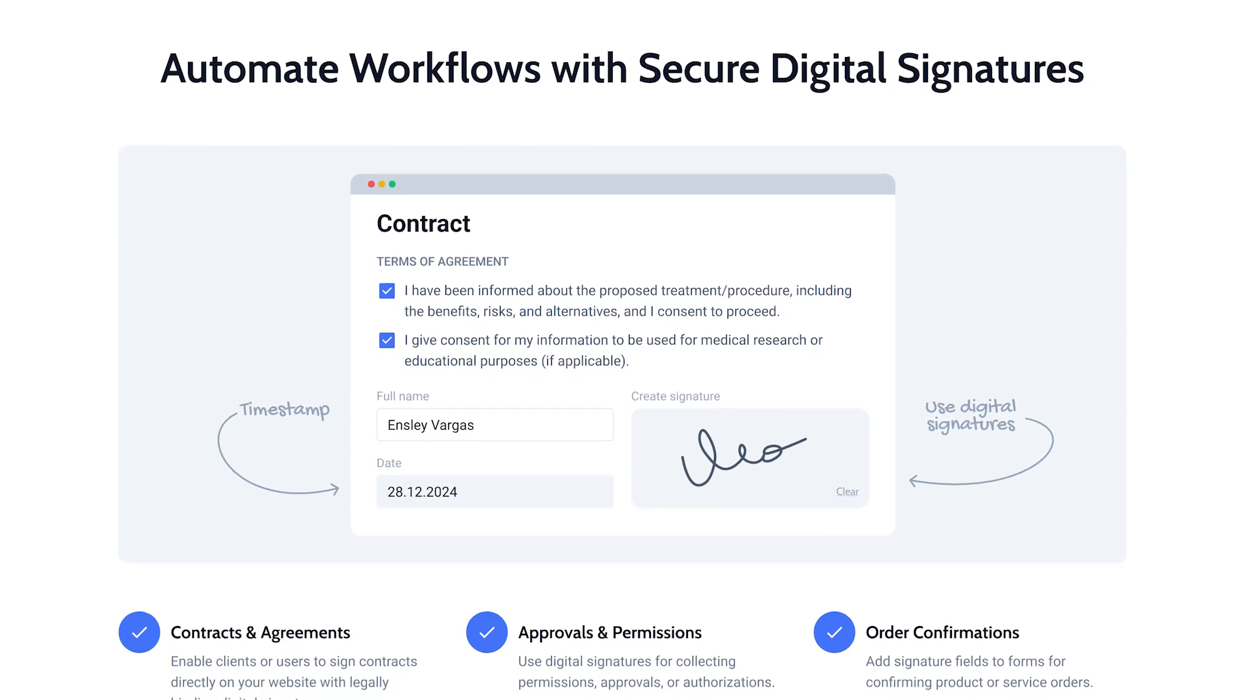
scroll("down", 3)
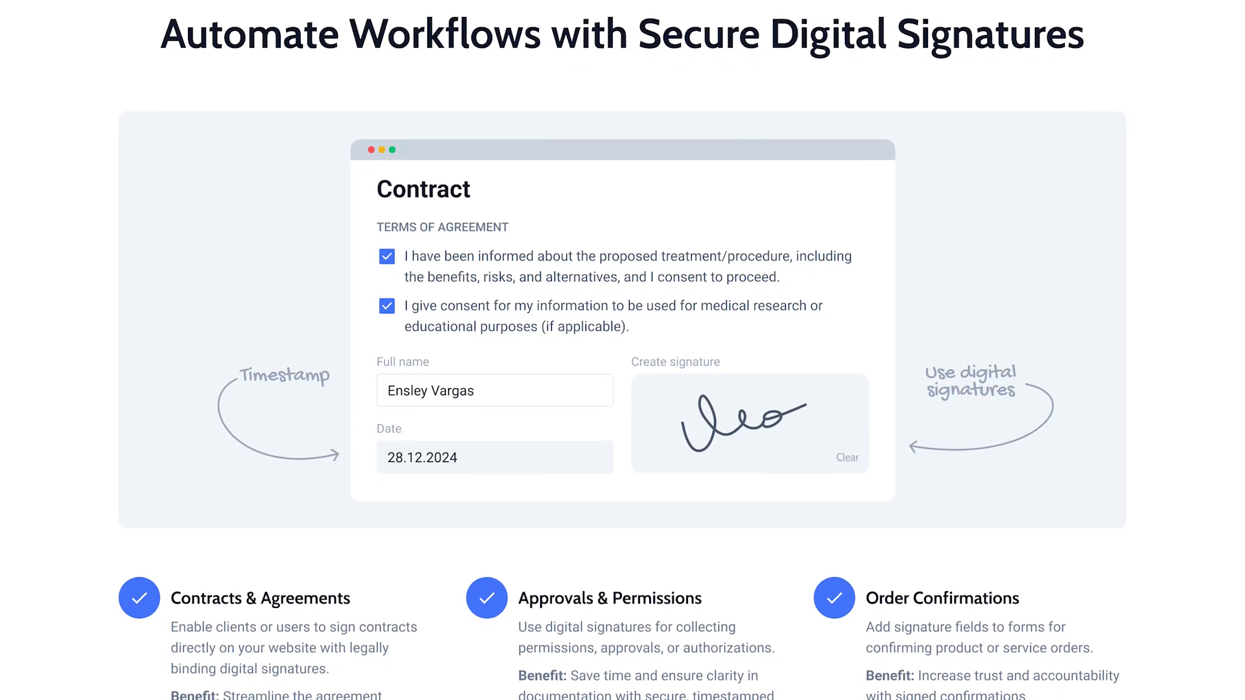
scroll("down", 3)
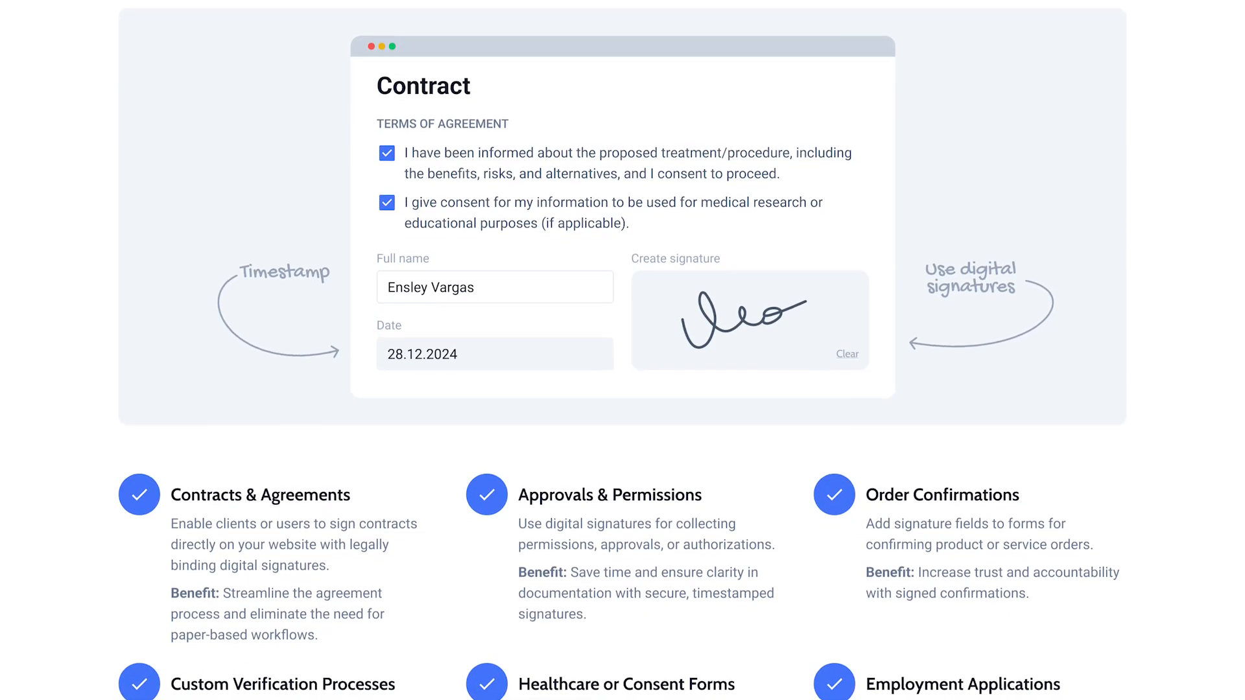
scroll("down", 3)
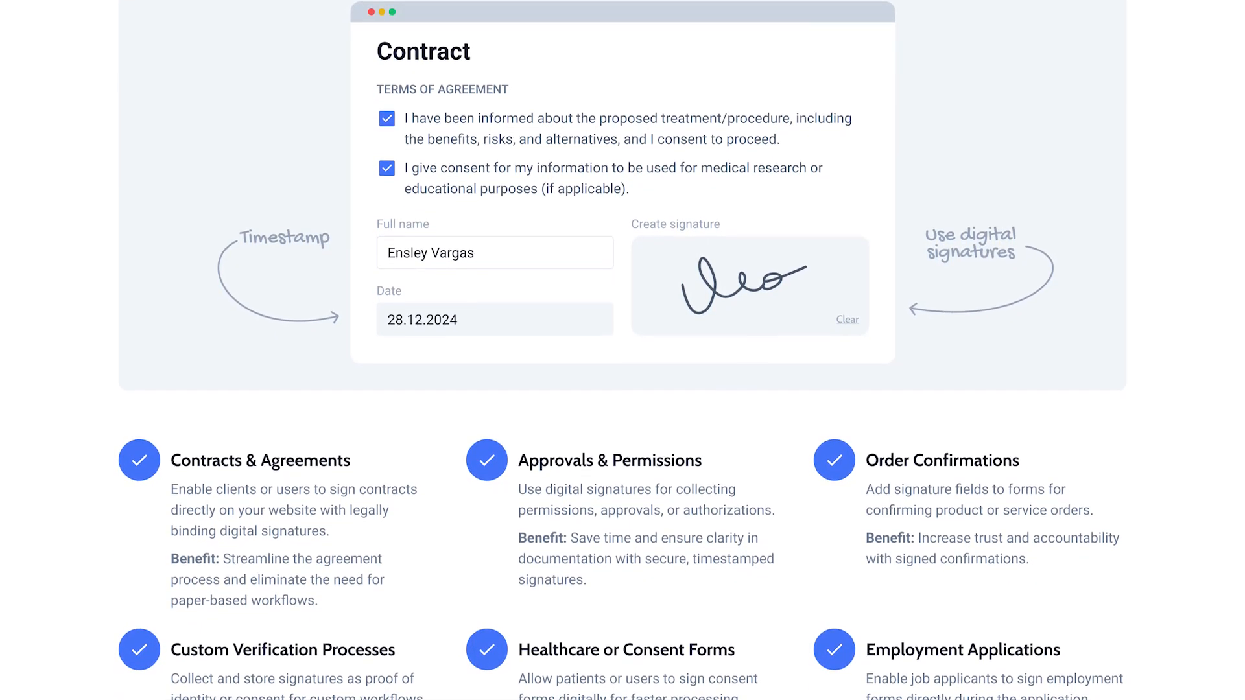
scroll("down", 3)
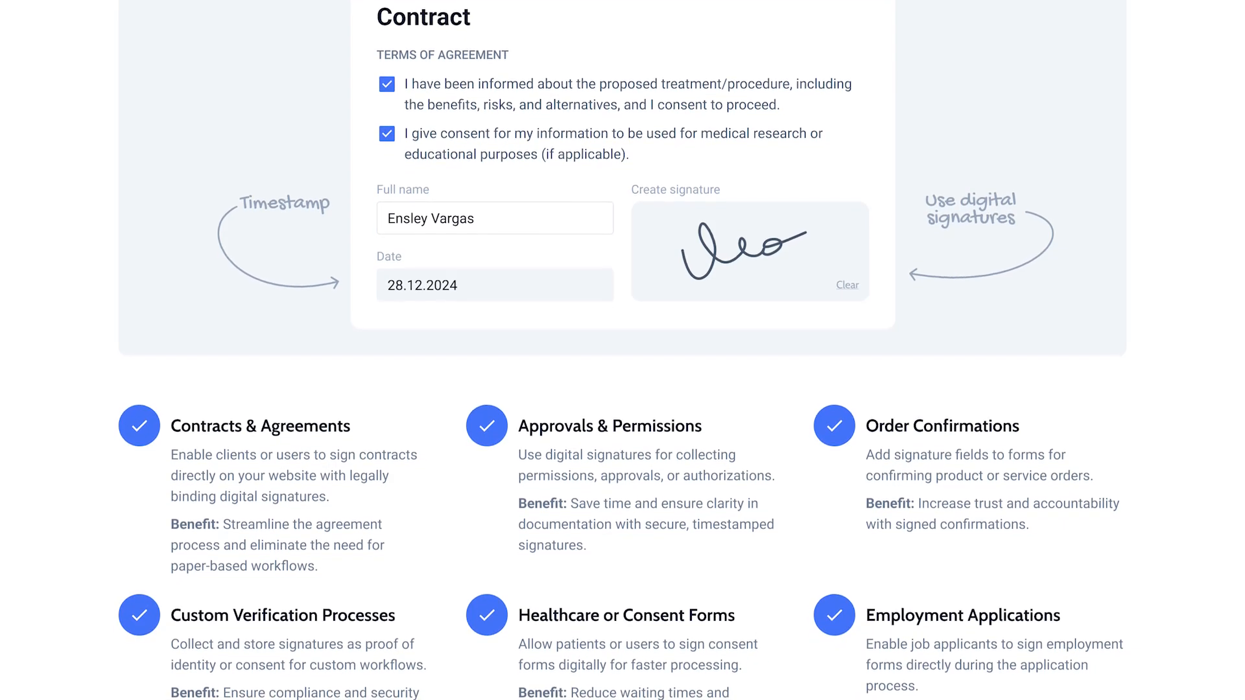
scroll("down", 3)
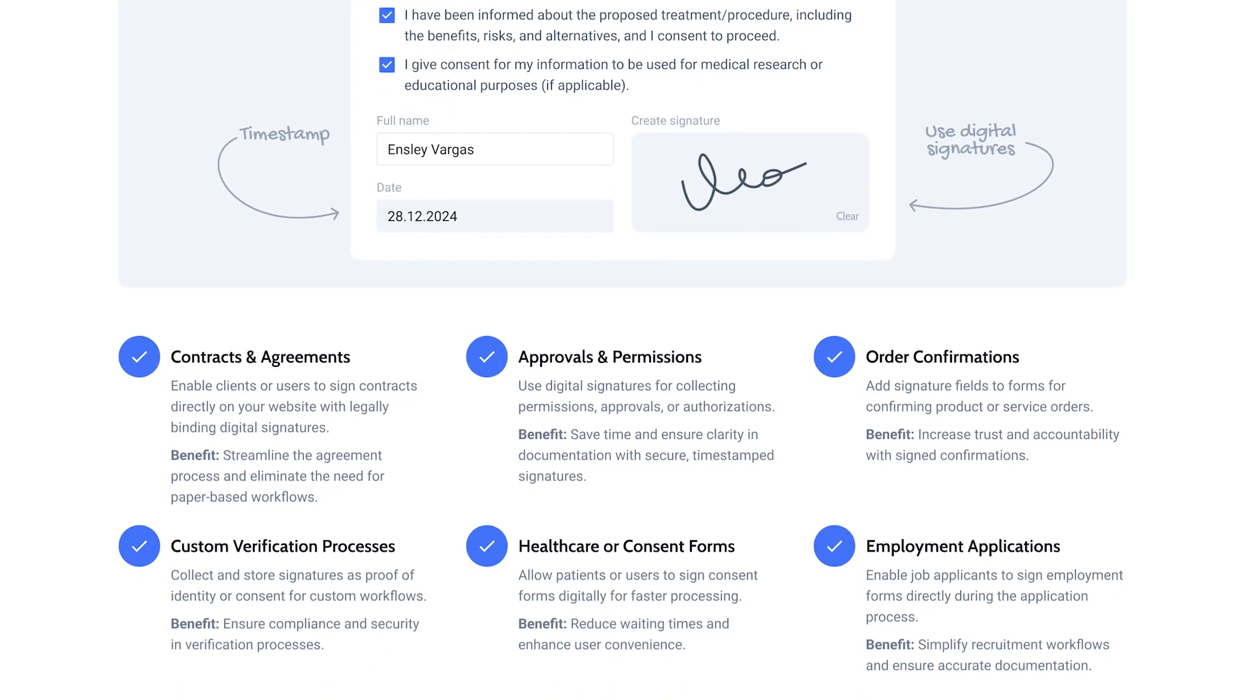
scroll("down", 3)
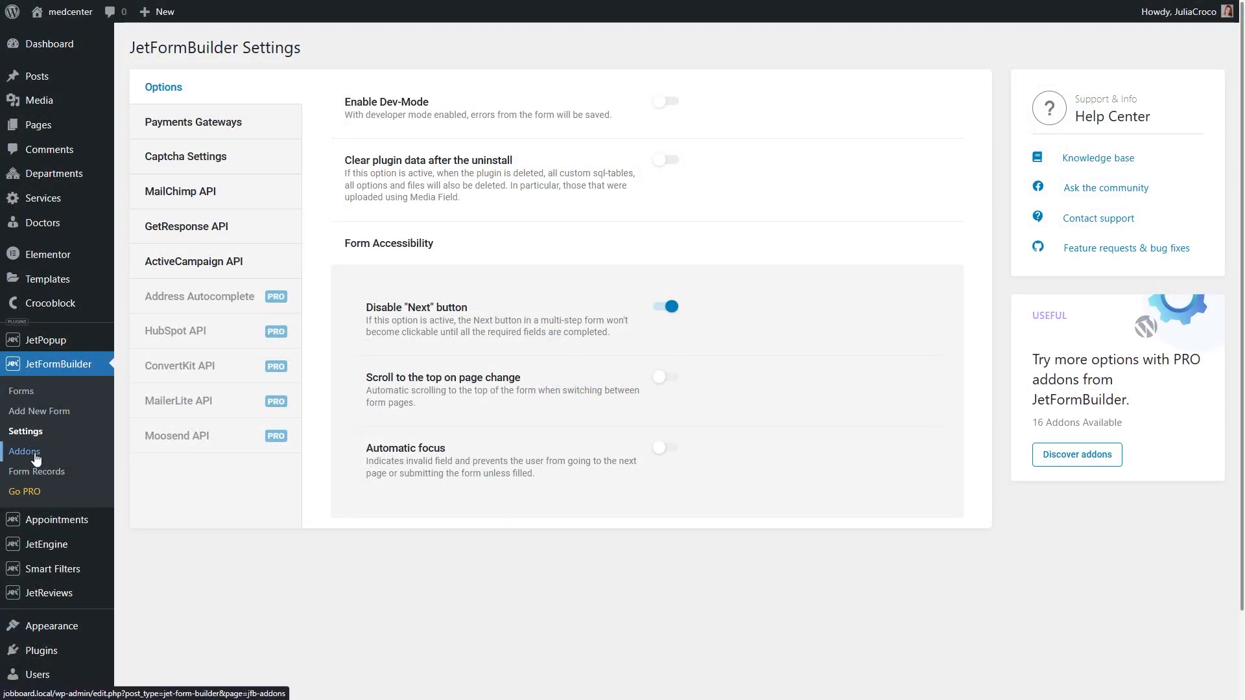
Upload the Signature Field plugin archive and open the Consent for Treatment form in the block editor.
left_click(24, 452)
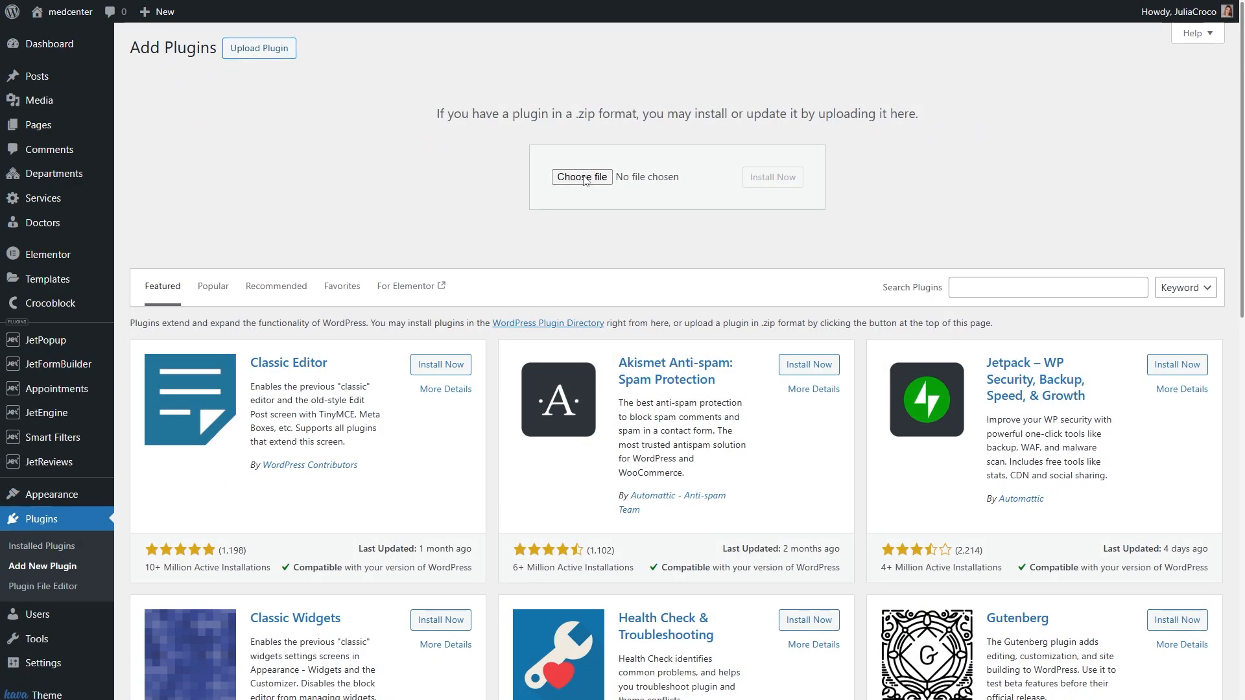
left_click(581, 177)
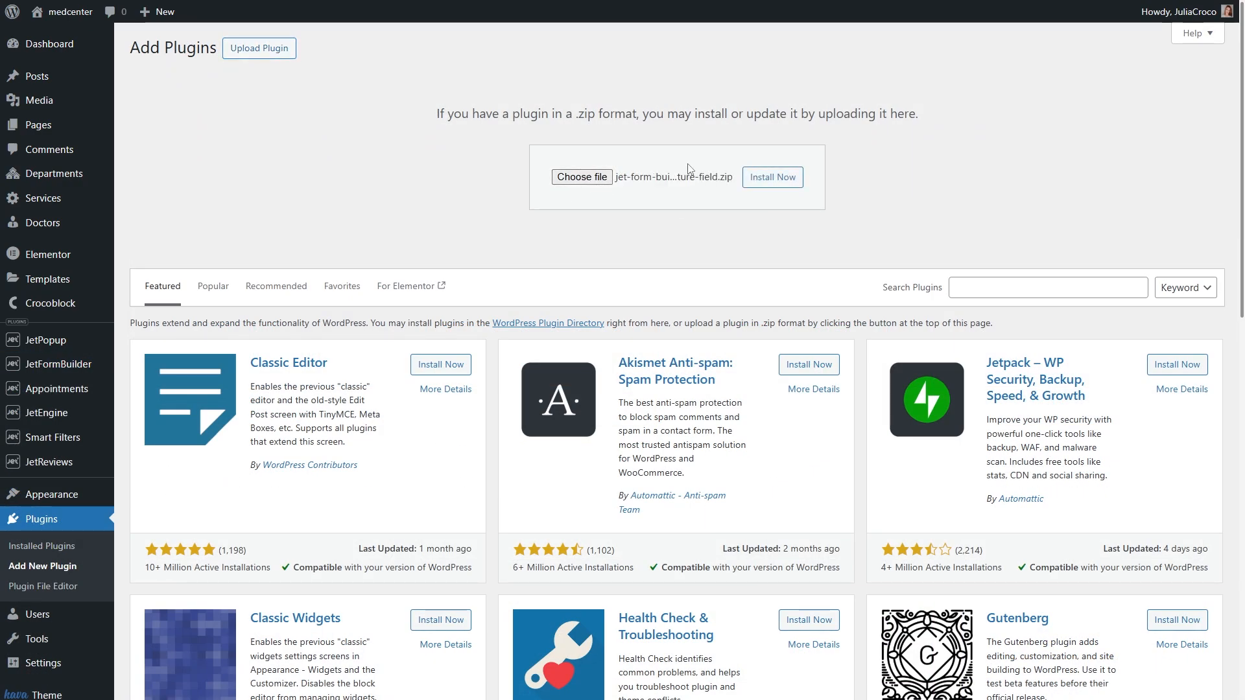
mouse_move(671, 179)
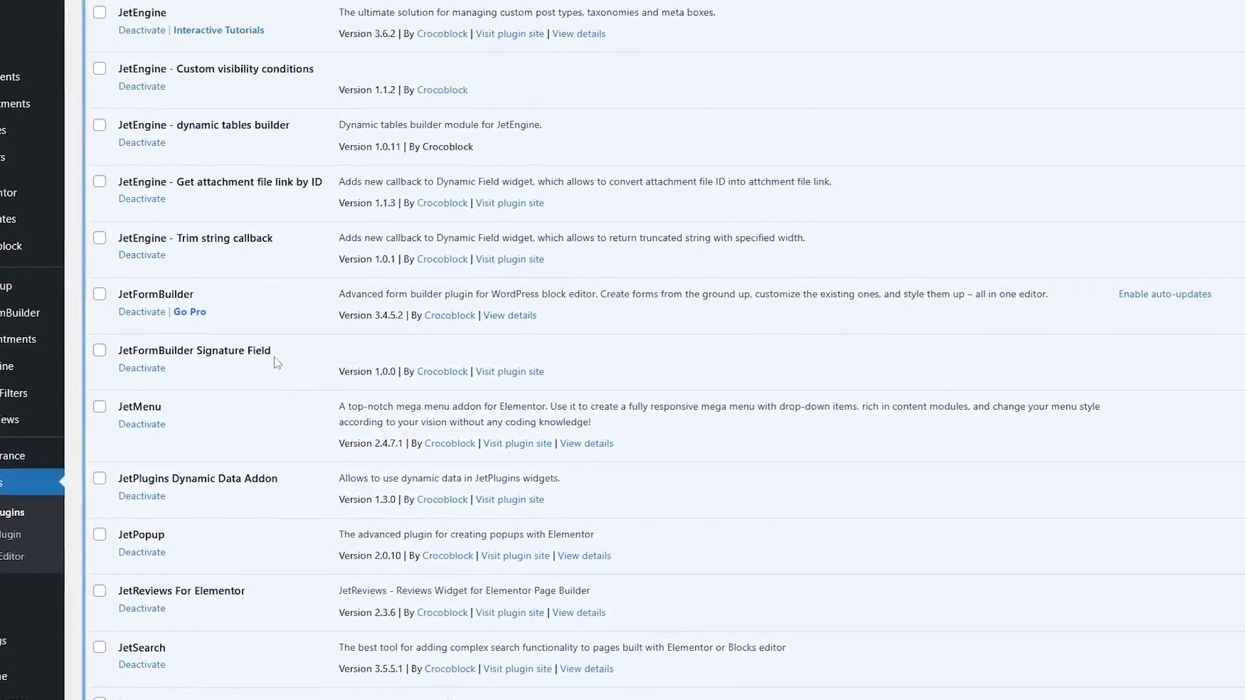
scroll("down", 3)
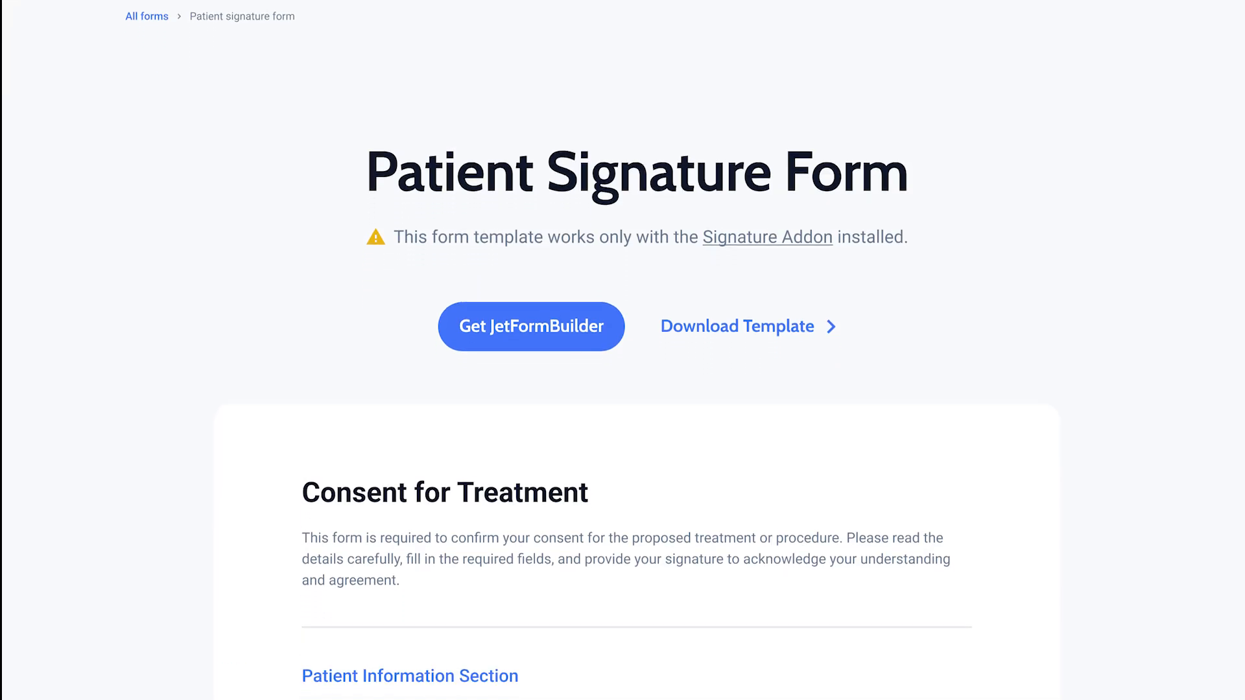
scroll("down", 3)
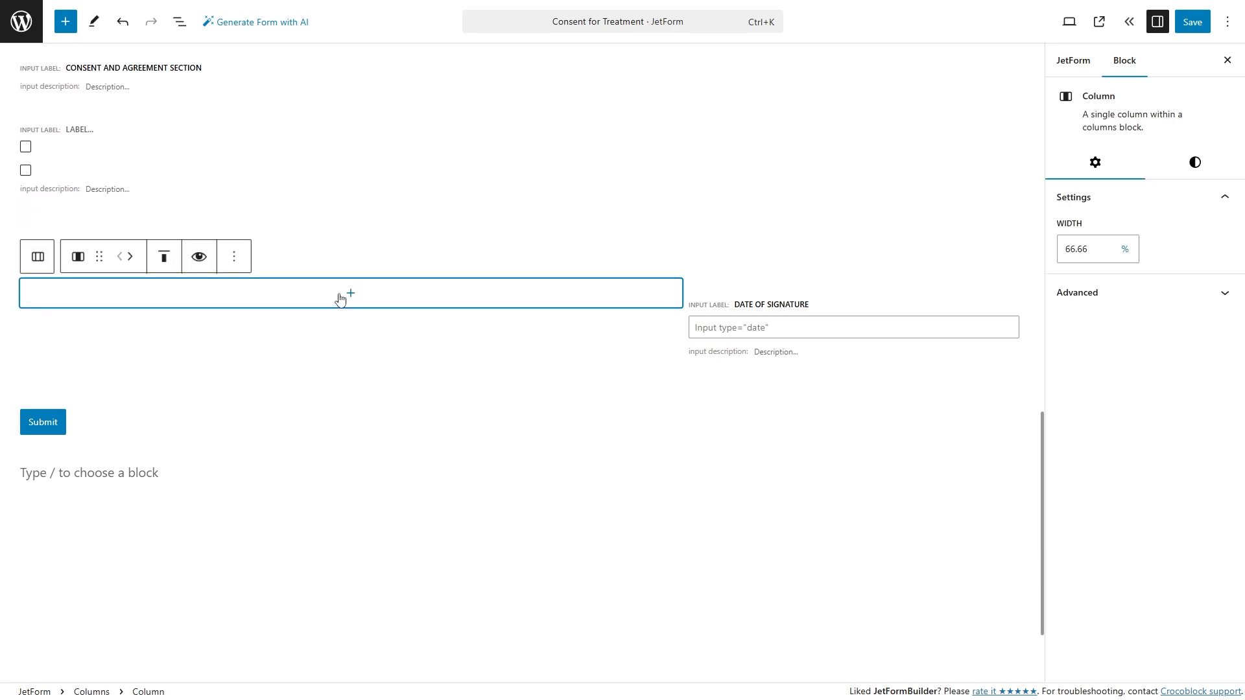
Insert a Signature Field block into the empty column beside Date of Signature.
left_click(350, 293)
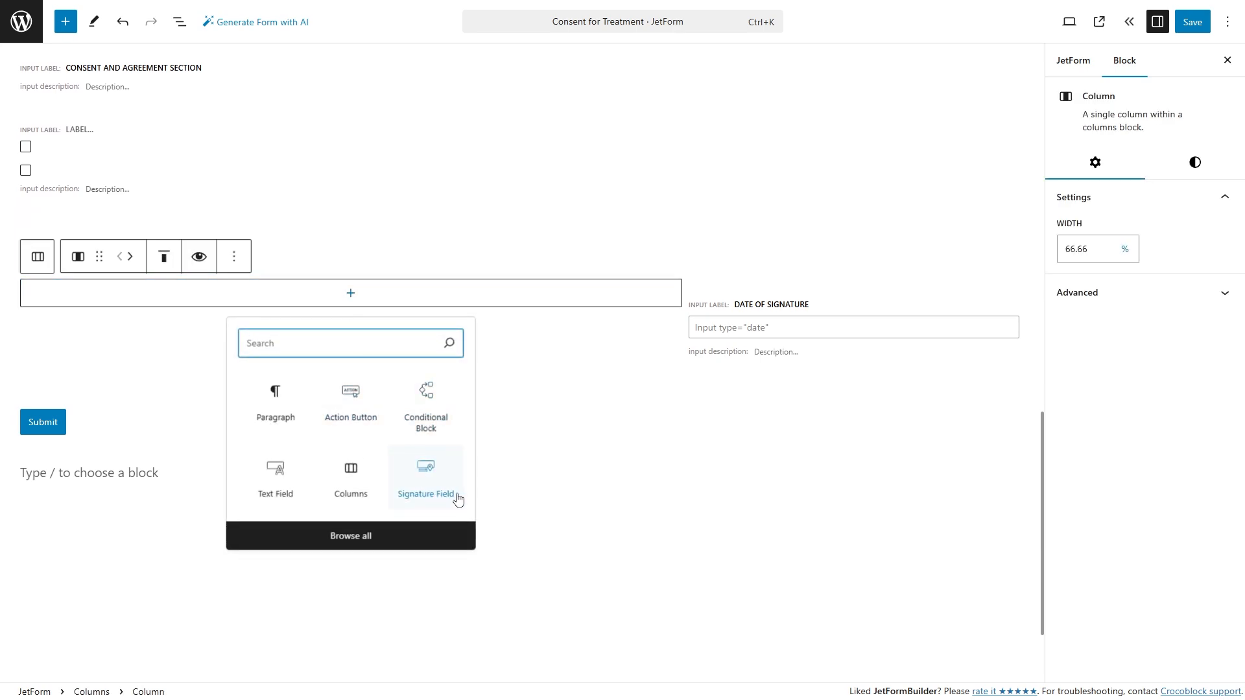
left_click(425, 476)
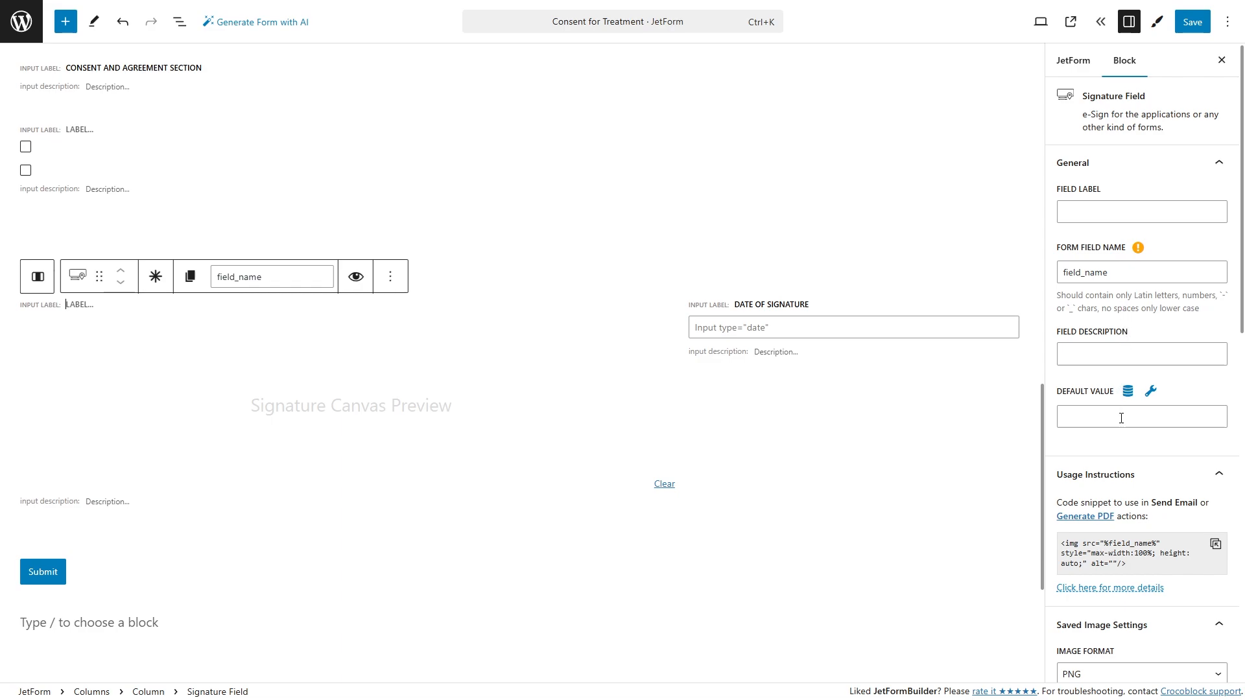
Label the field 'Digital Signature' and review then hide the signature snippet usage notes.
type("Digital Signature")
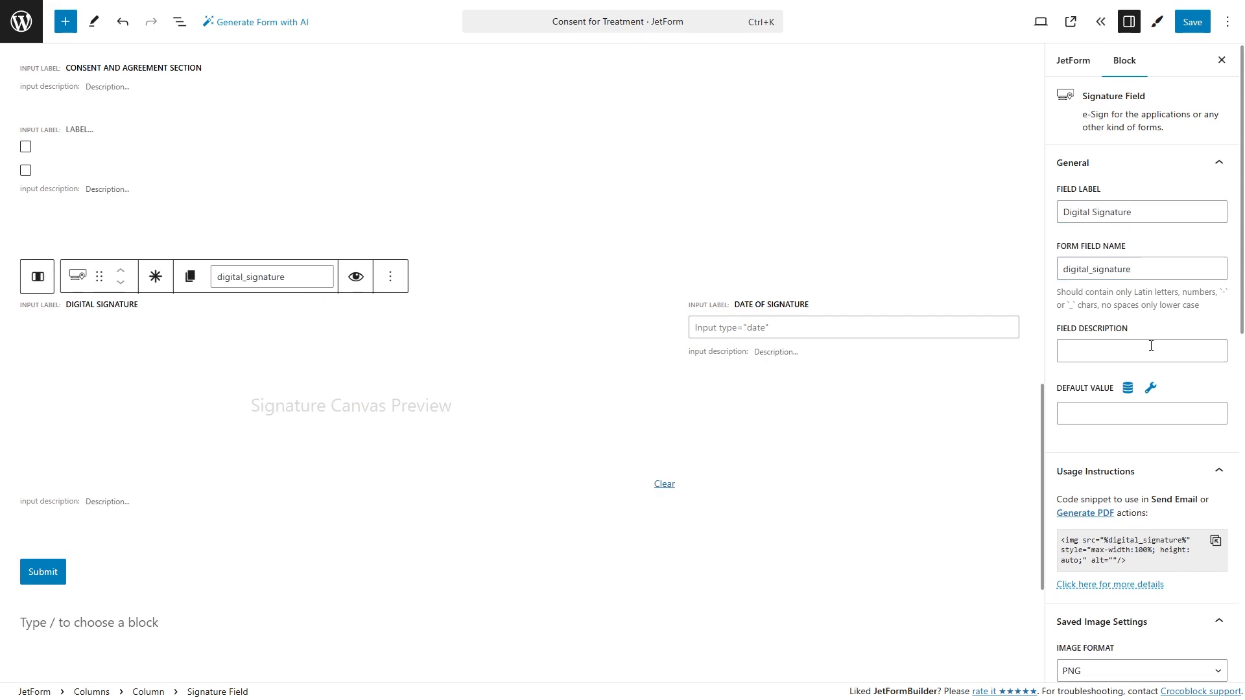
scroll("down", 3)
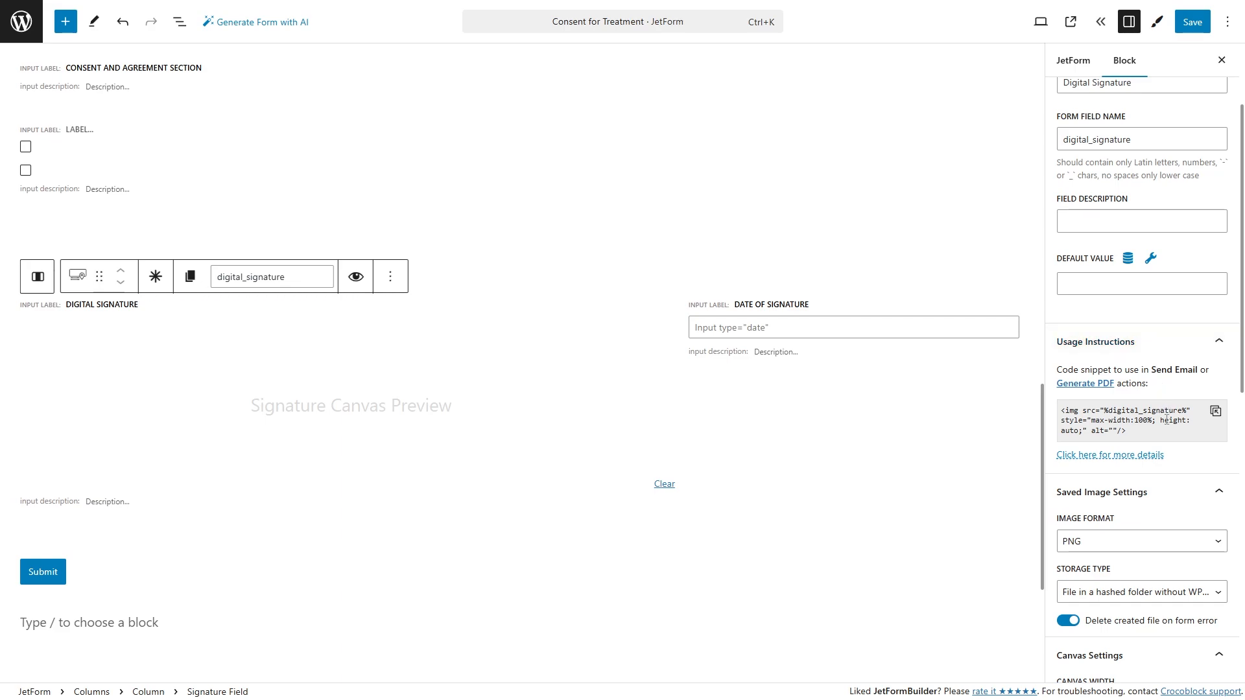
mouse_move(1215, 411)
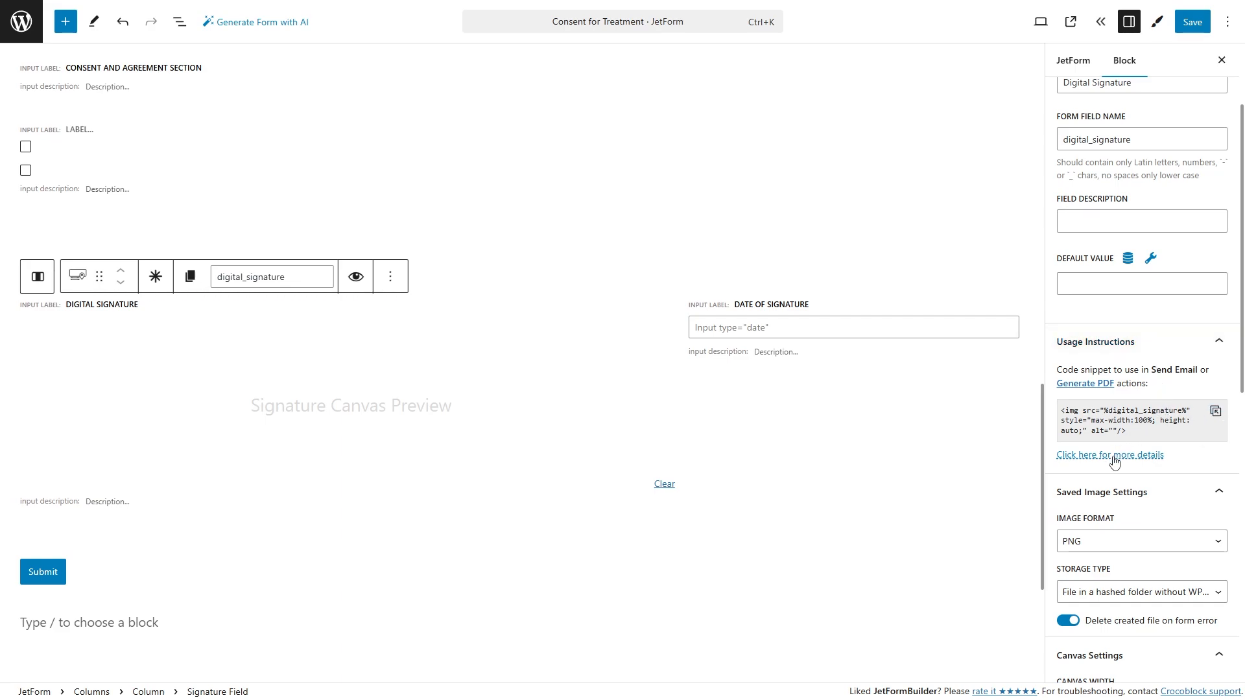
left_click(1109, 454)
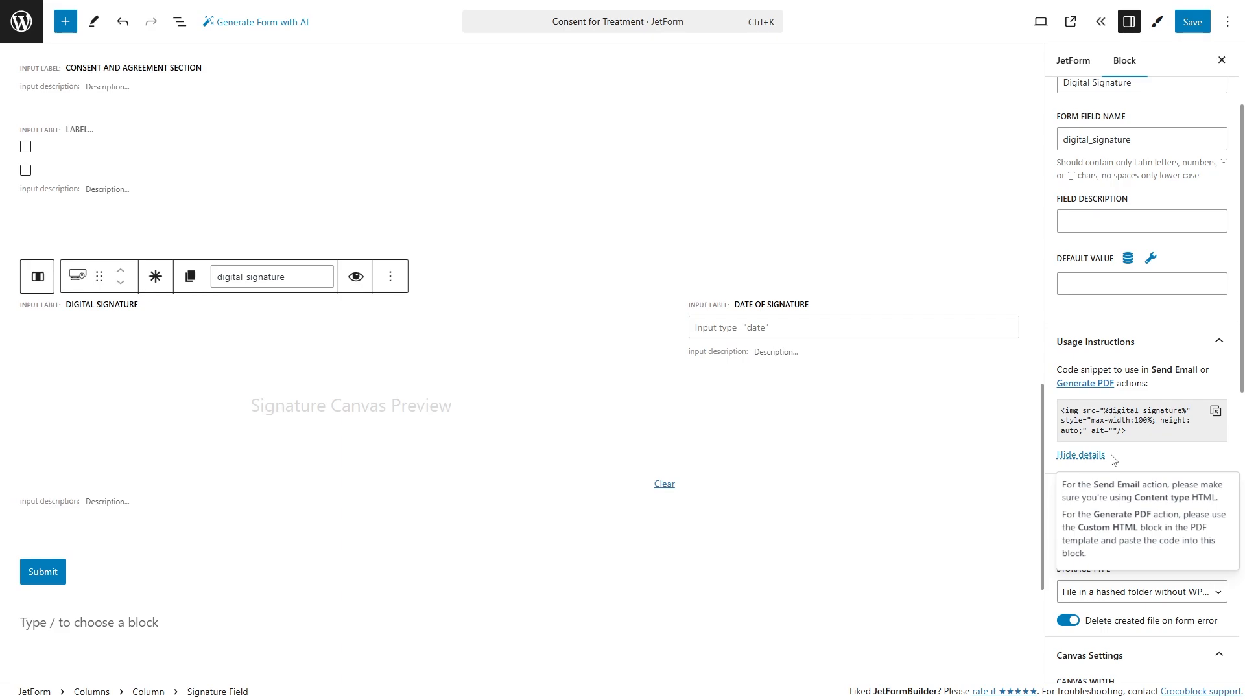
left_click(1080, 454)
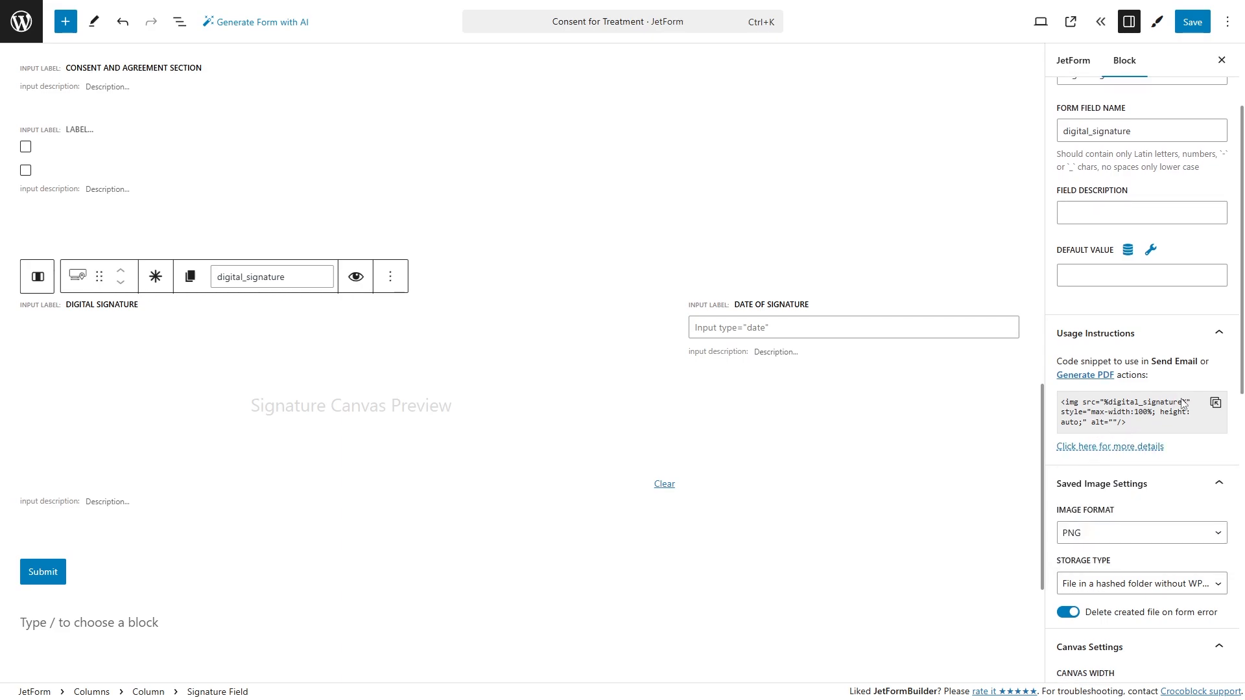
scroll("down", 3)
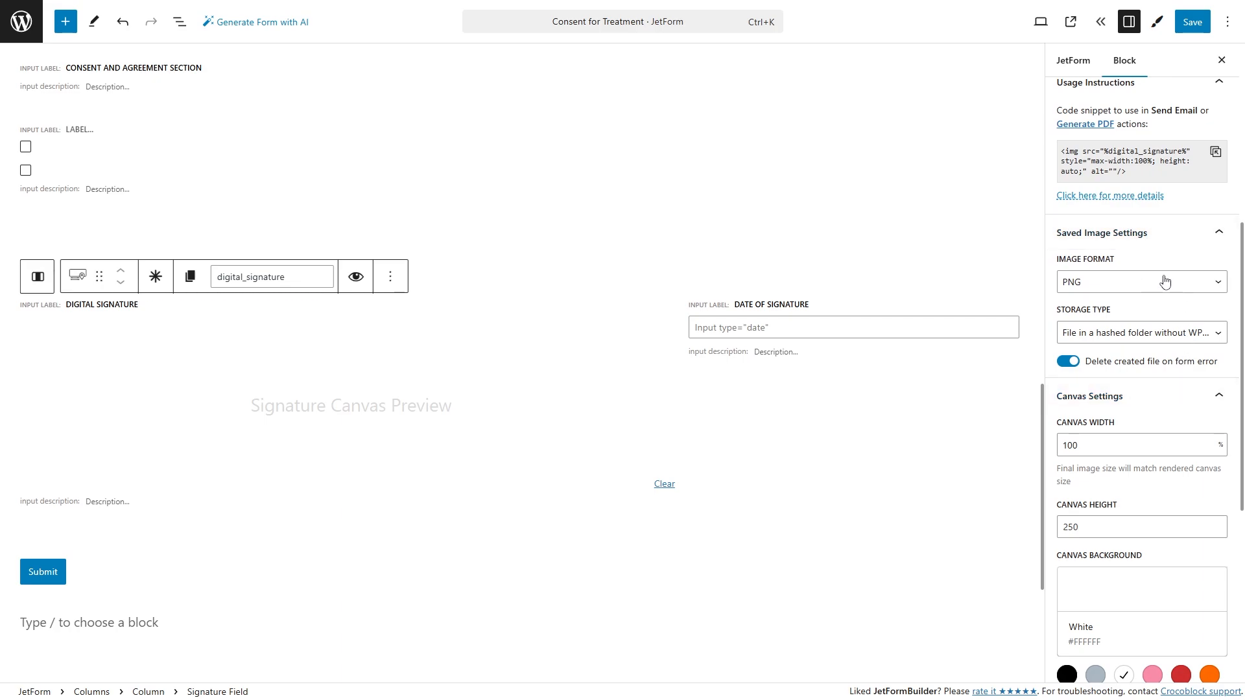
left_click(1140, 281)
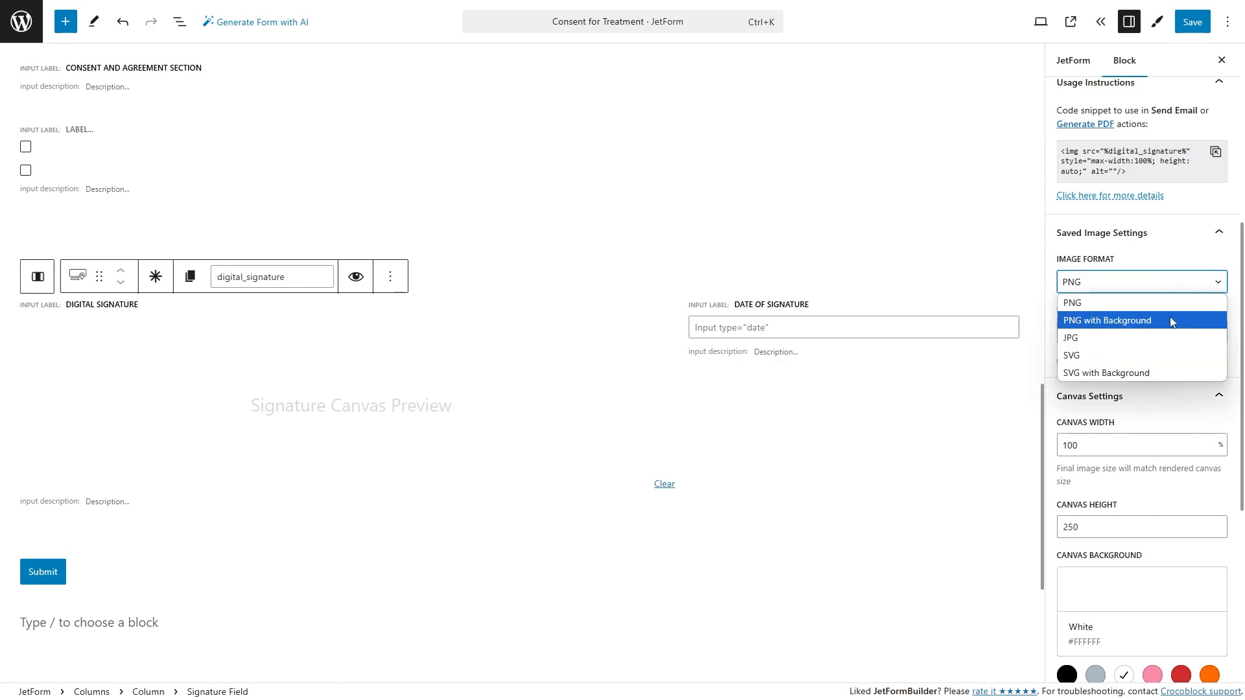
mouse_move(1165, 337)
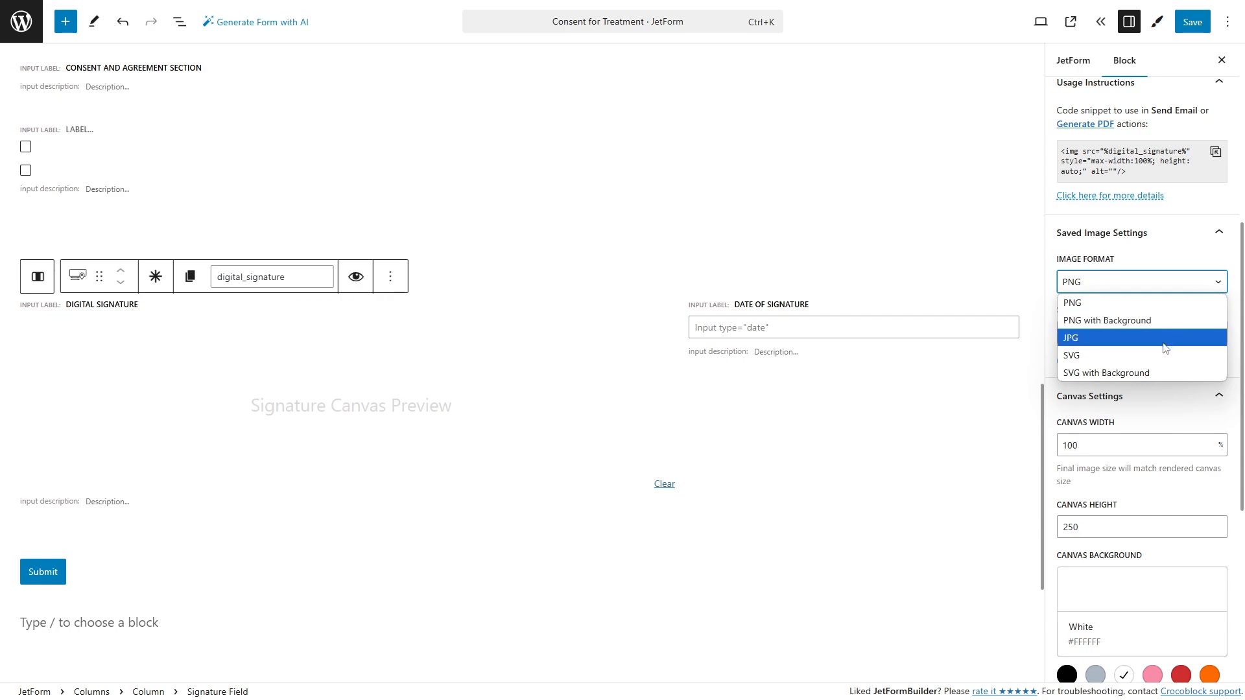
mouse_move(1175, 374)
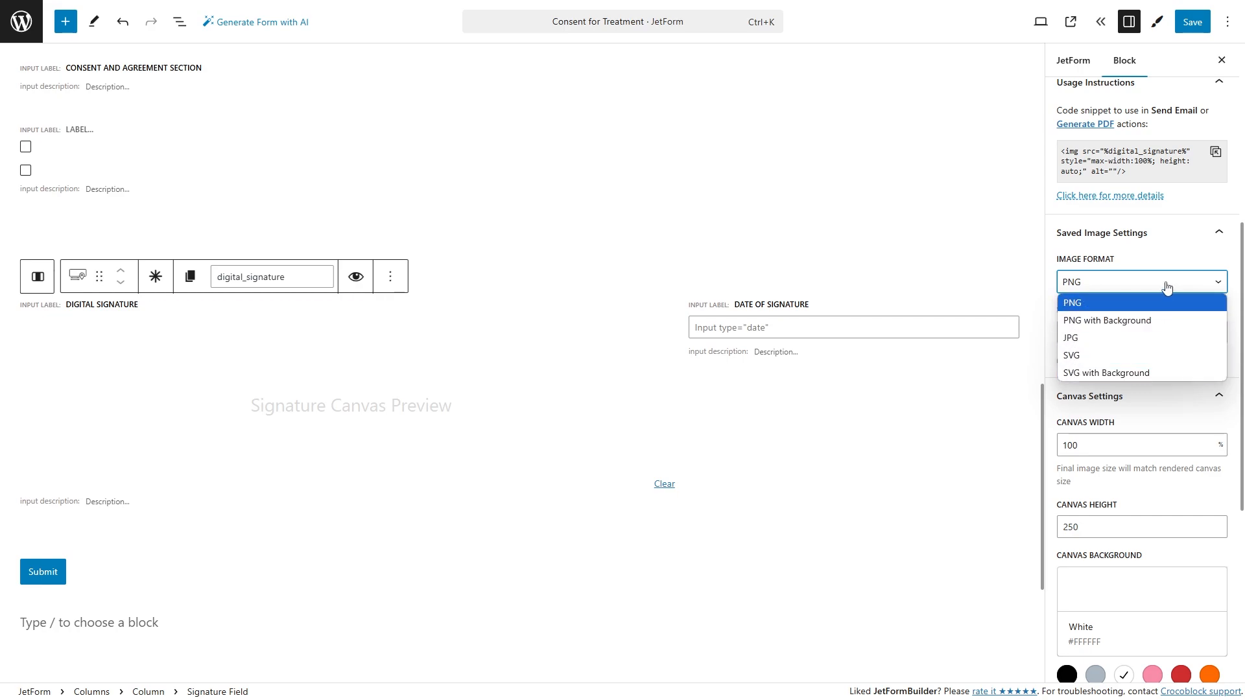
left_click(1070, 303)
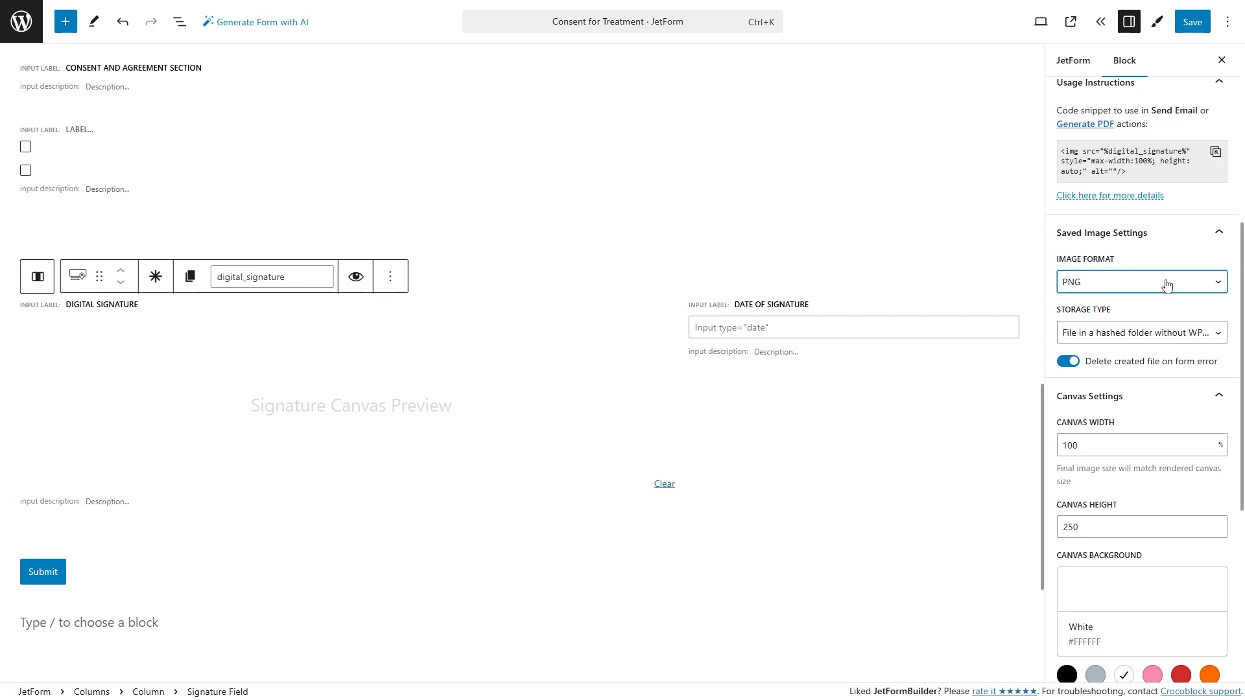
left_click(1140, 333)
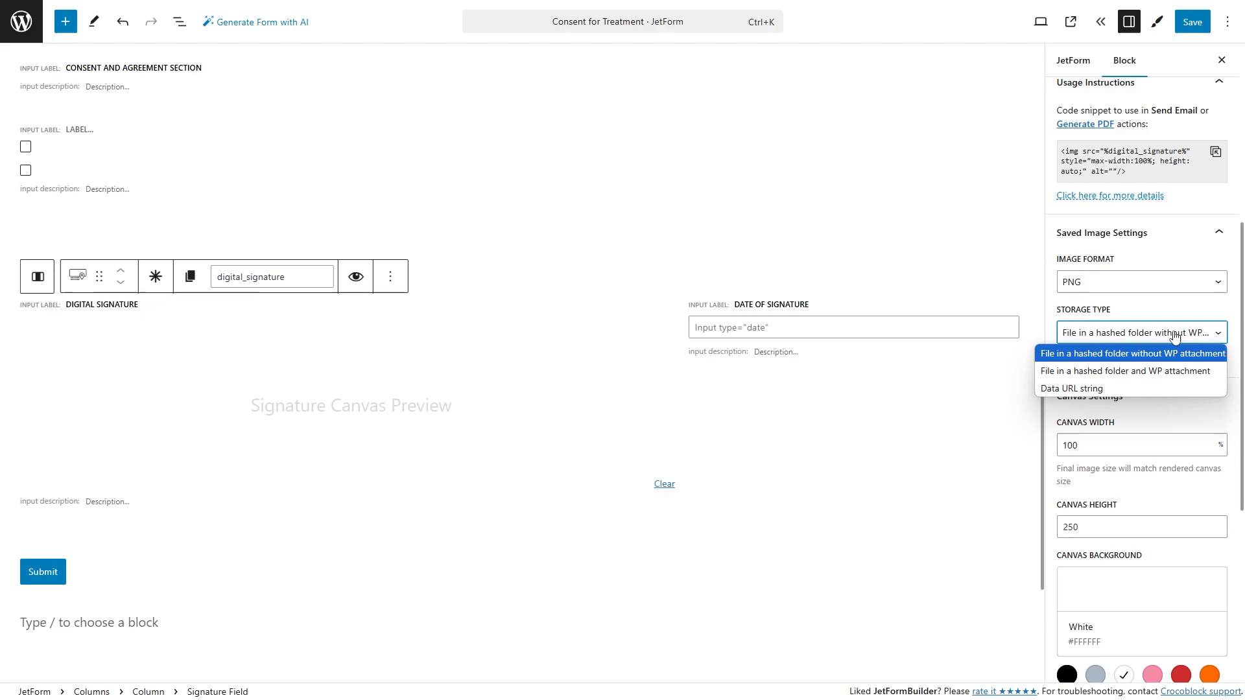
left_click(1131, 353)
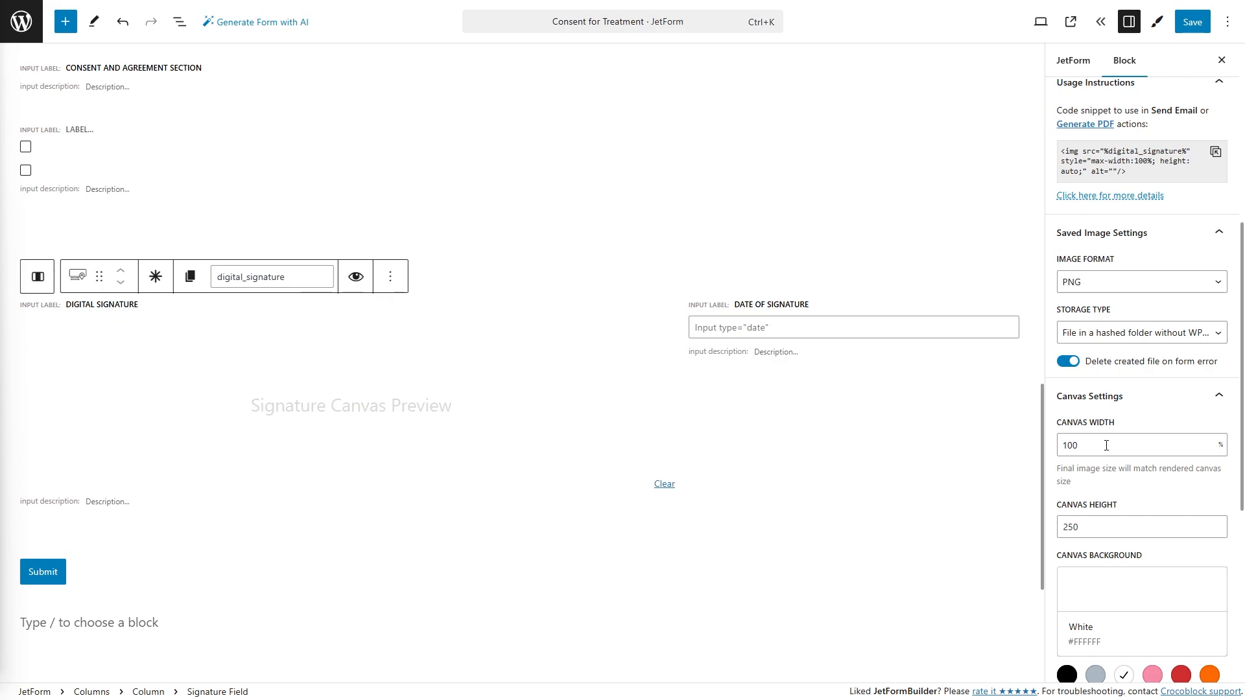
mouse_move(1137, 527)
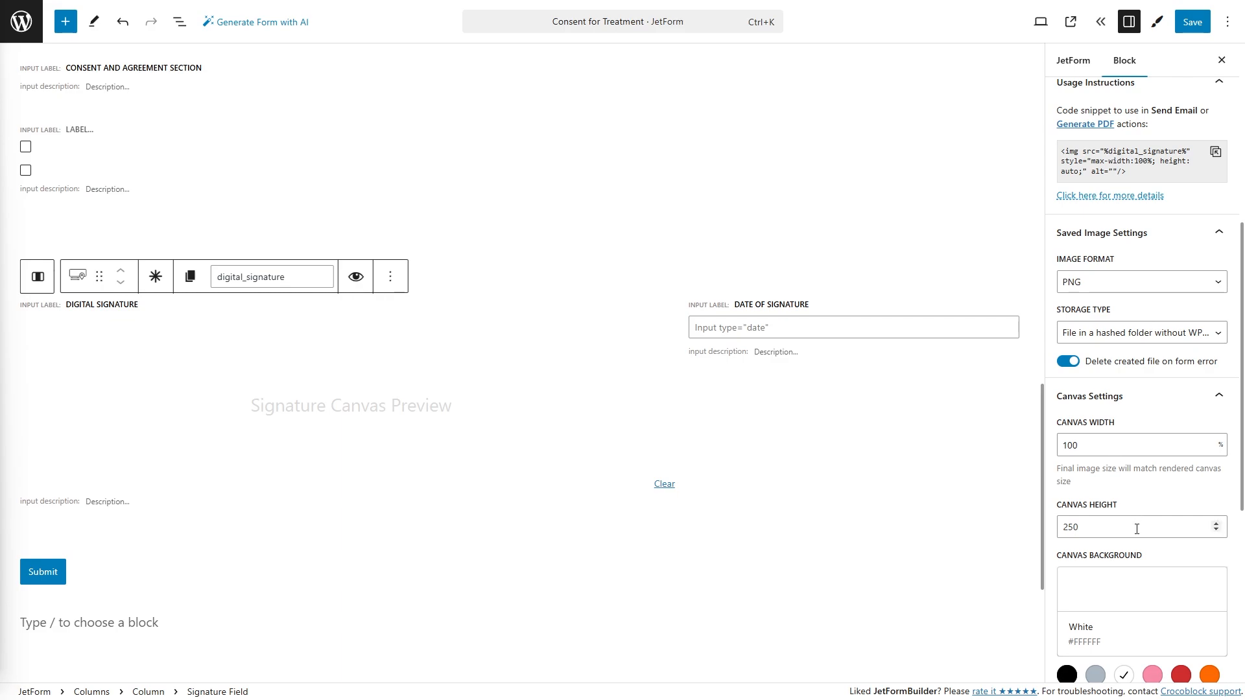
mouse_move(1141, 512)
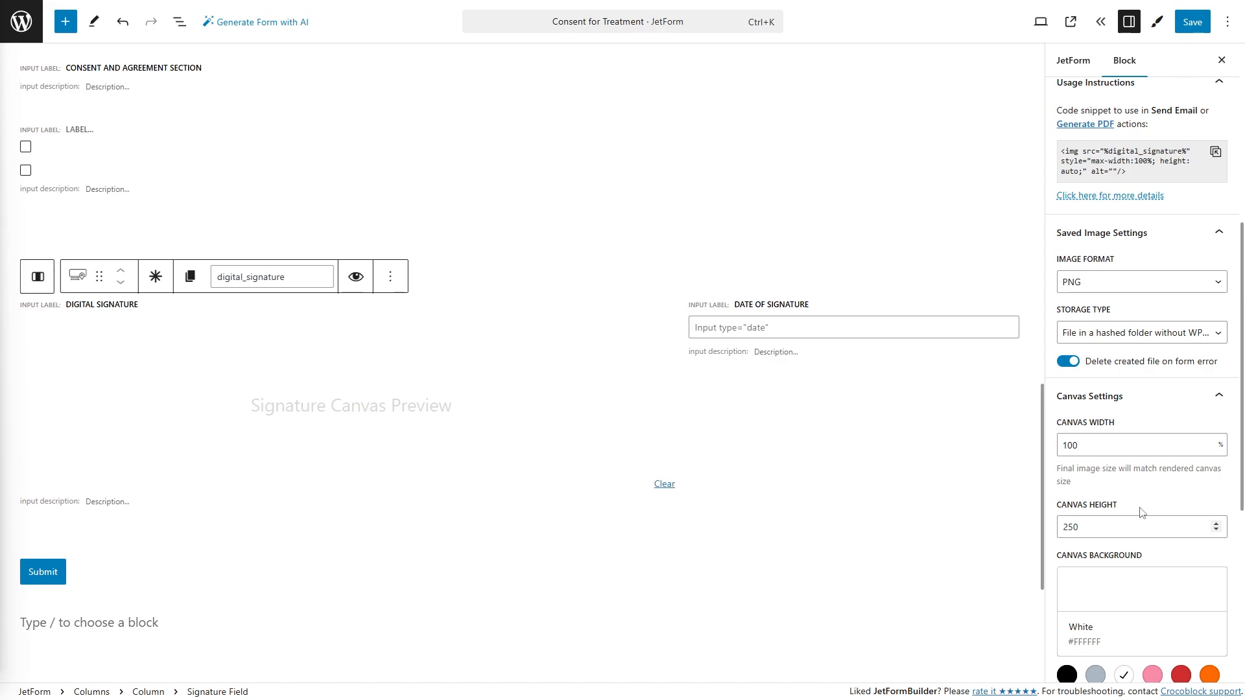
Set the signature canvas background to the custom light grey #F1F5F9.
left_click(1095, 443)
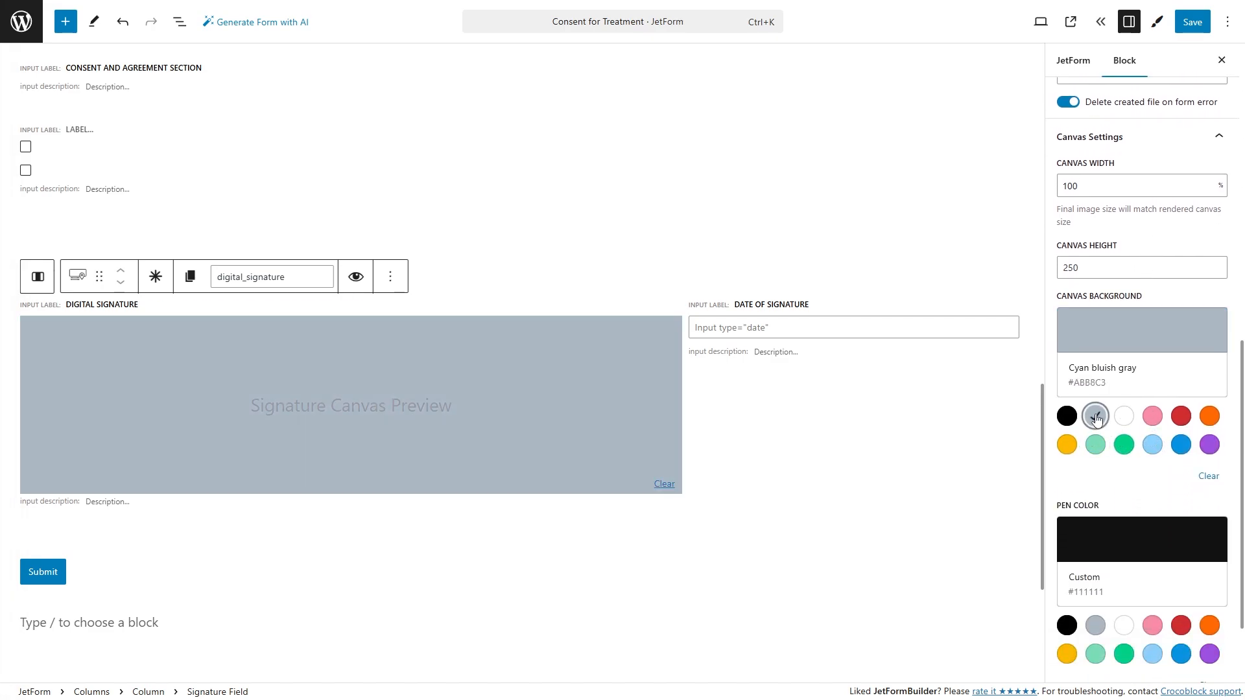
left_click(1123, 415)
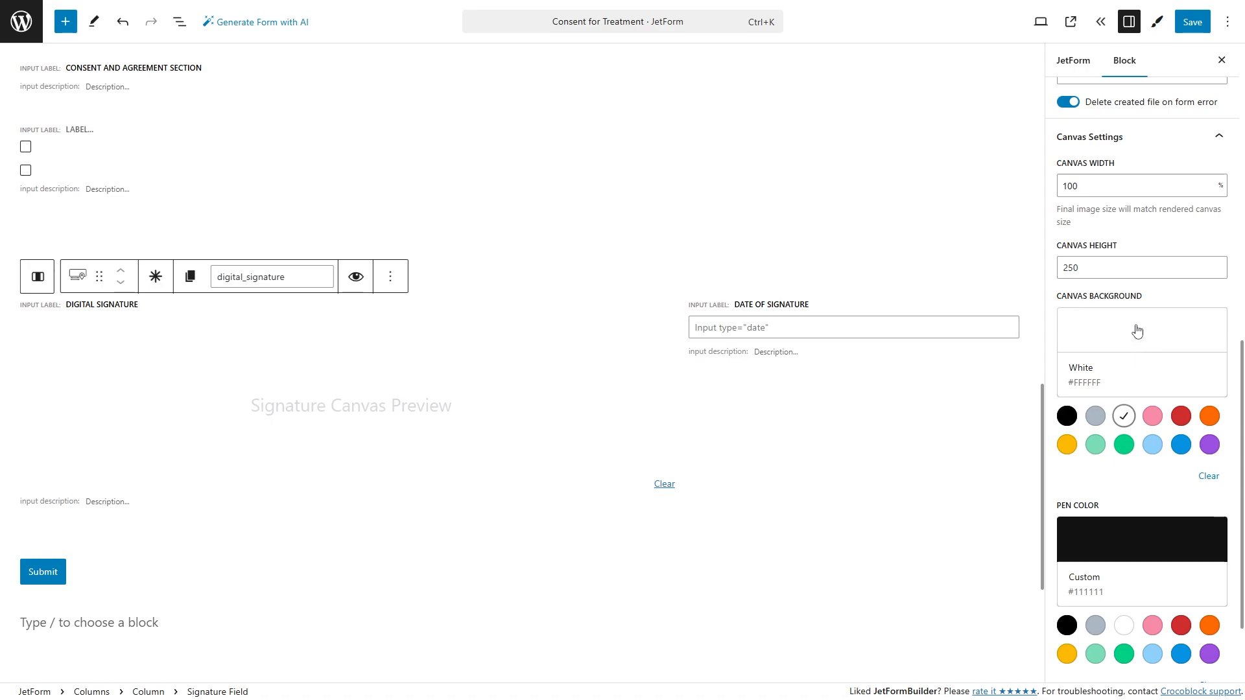
left_click(1140, 330)
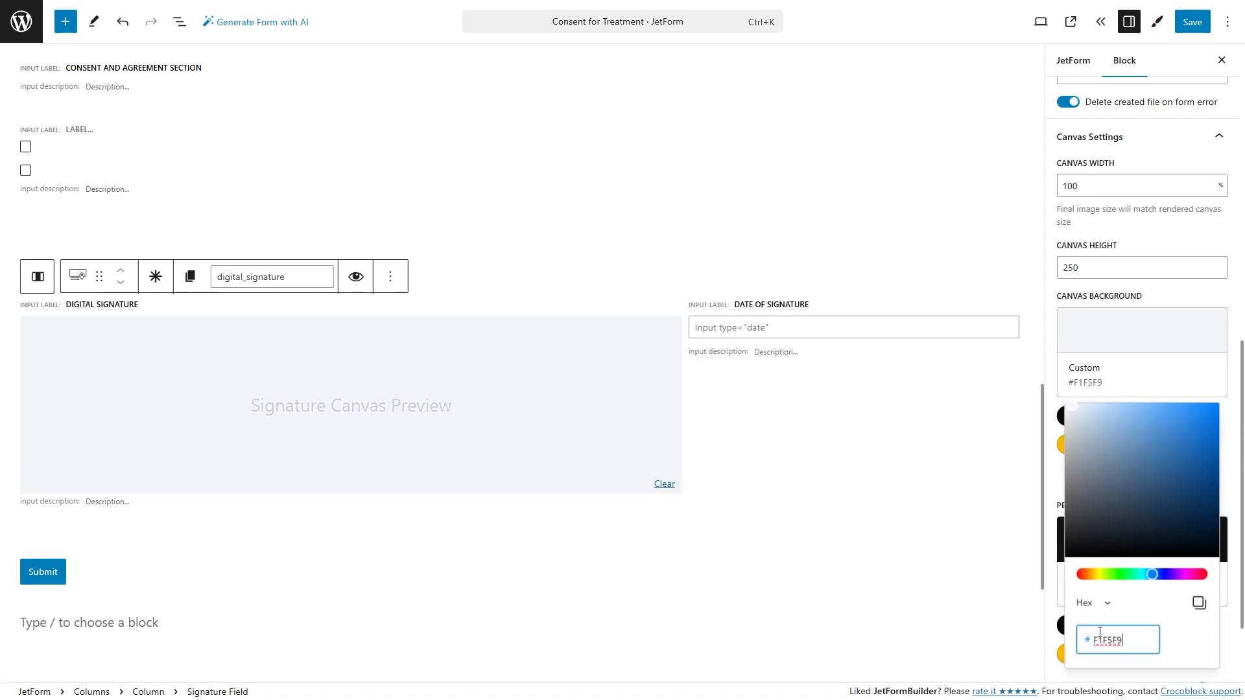
left_click(1141, 331)
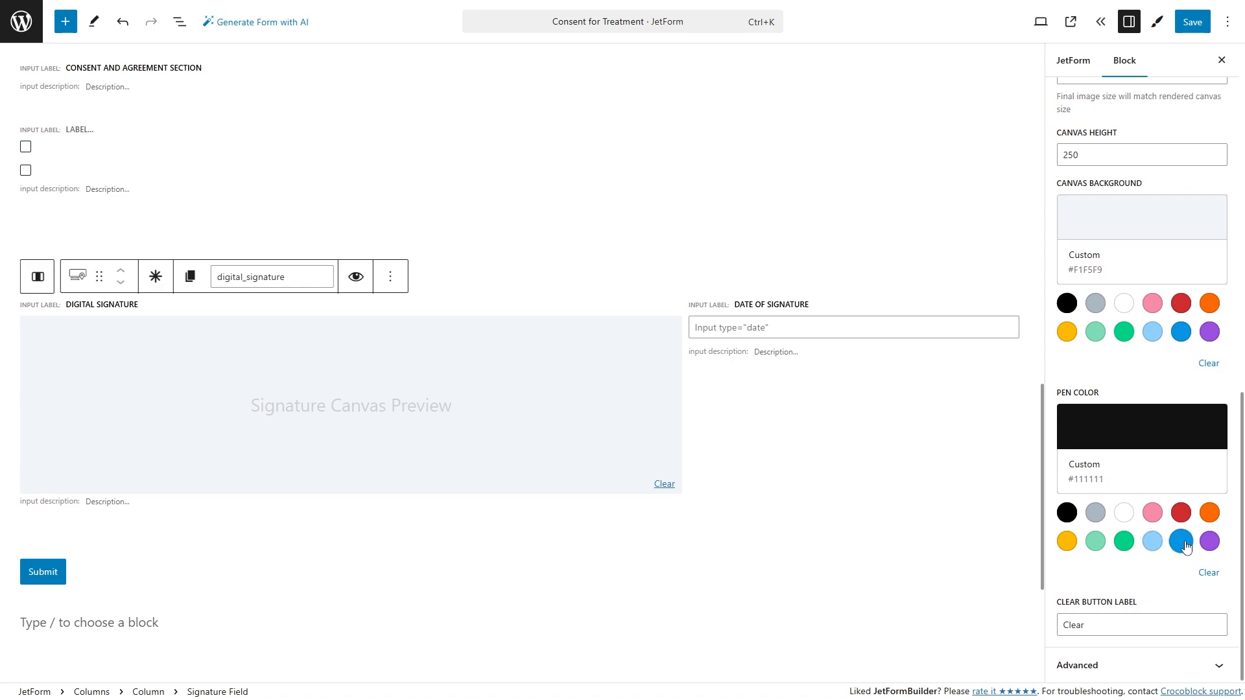
Make the pen colour vivid cyan blue and label the clear link 'Clear'.
left_click(1180, 541)
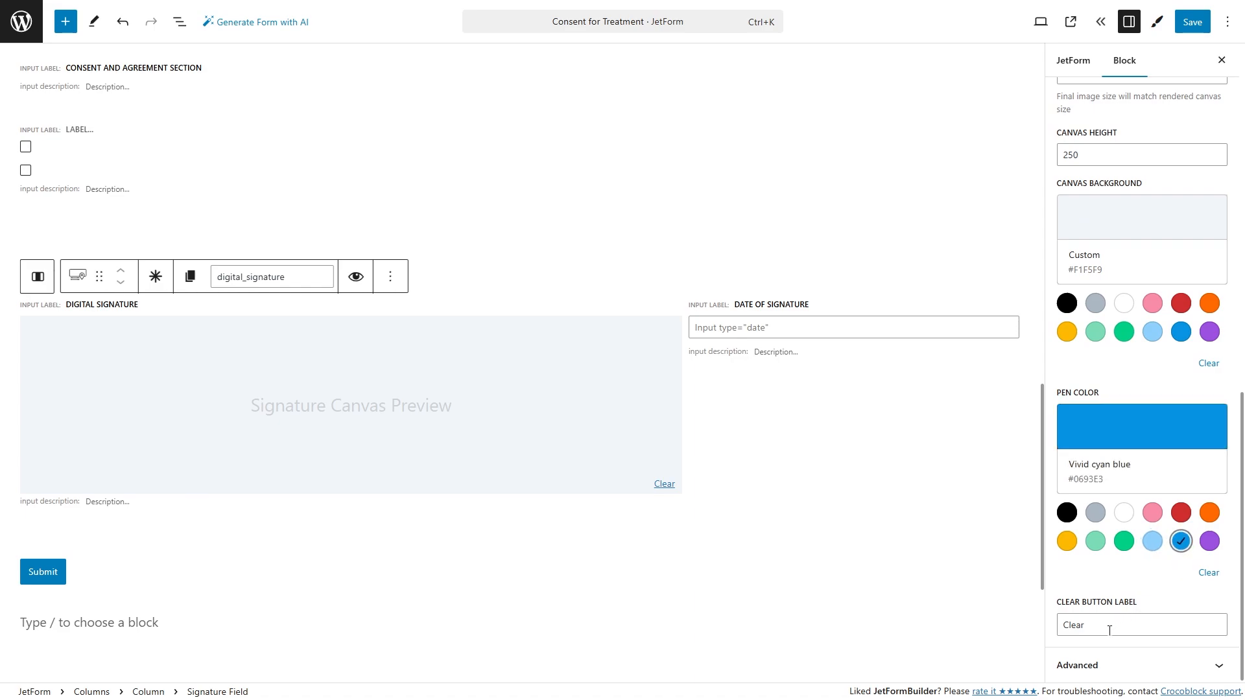
left_click(1141, 625)
type(" signature")
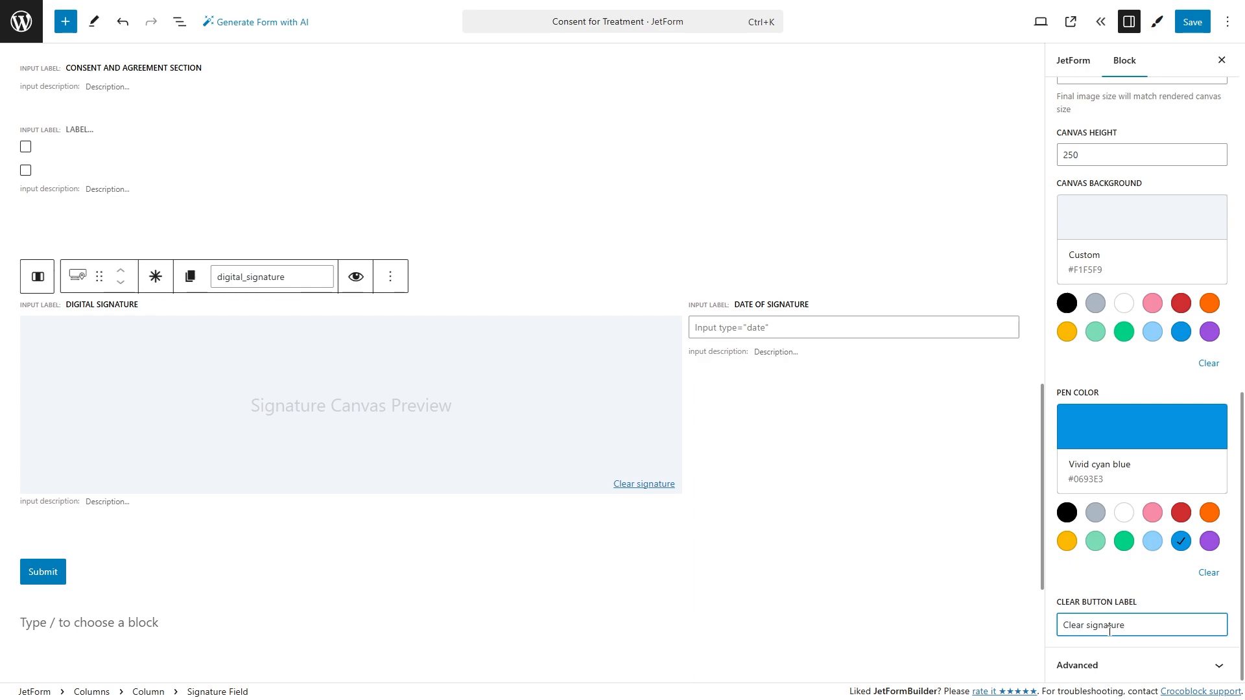
type("Clear")
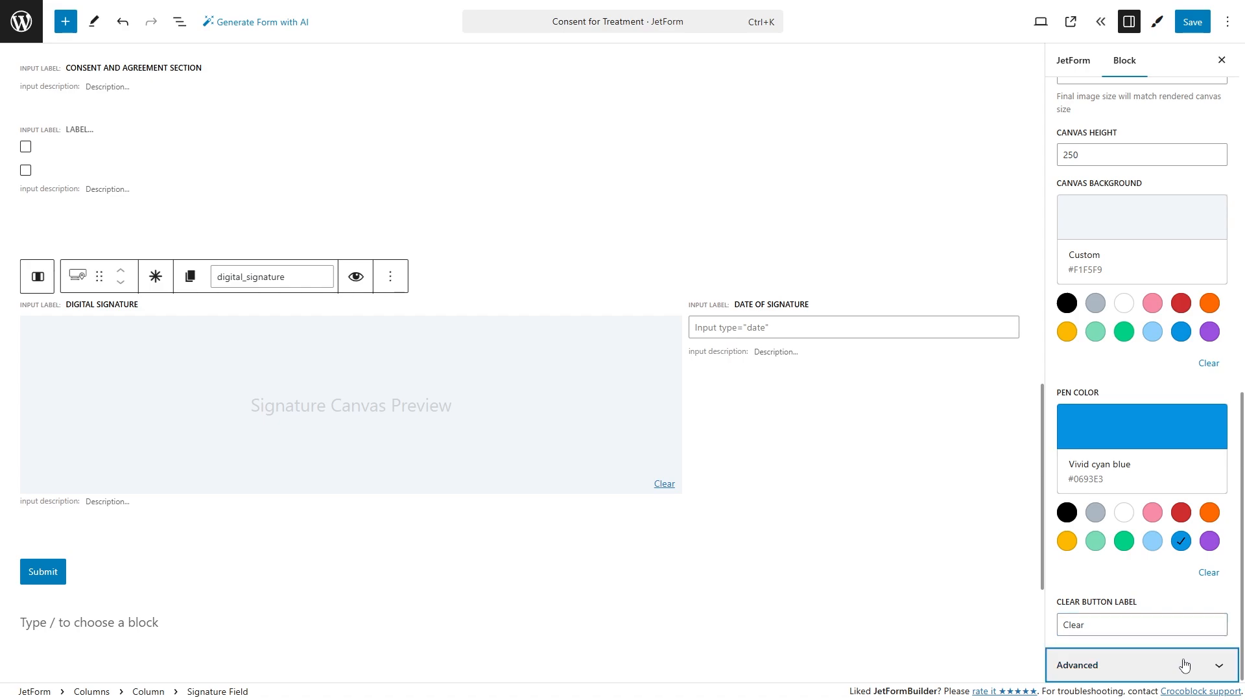
Add a Show if condition on the Submit block: Digital Signature is Not empty.
left_click(1140, 664)
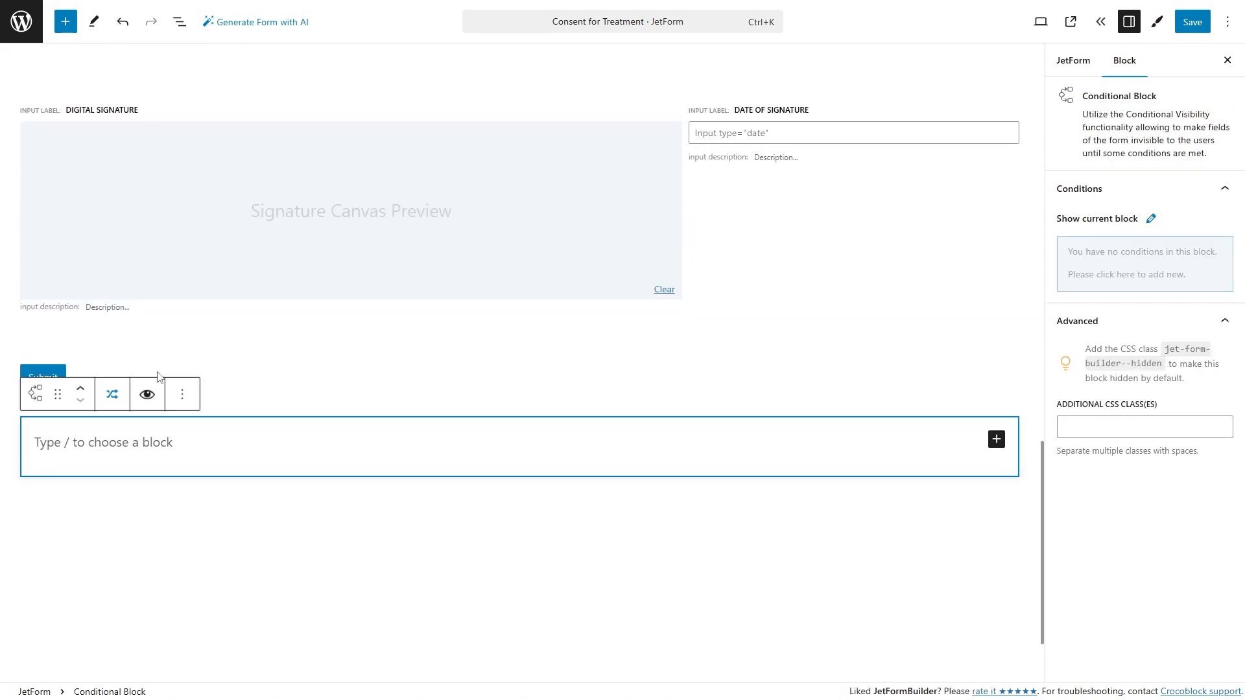
left_click(42, 374)
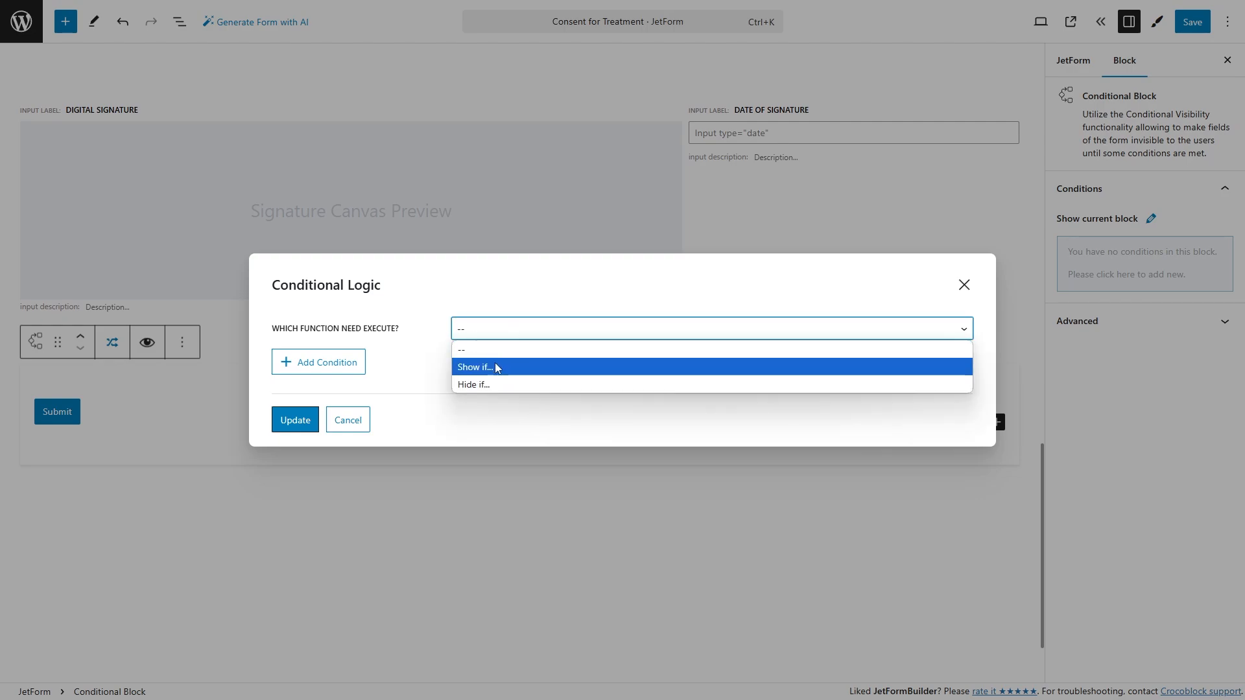
left_click(475, 366)
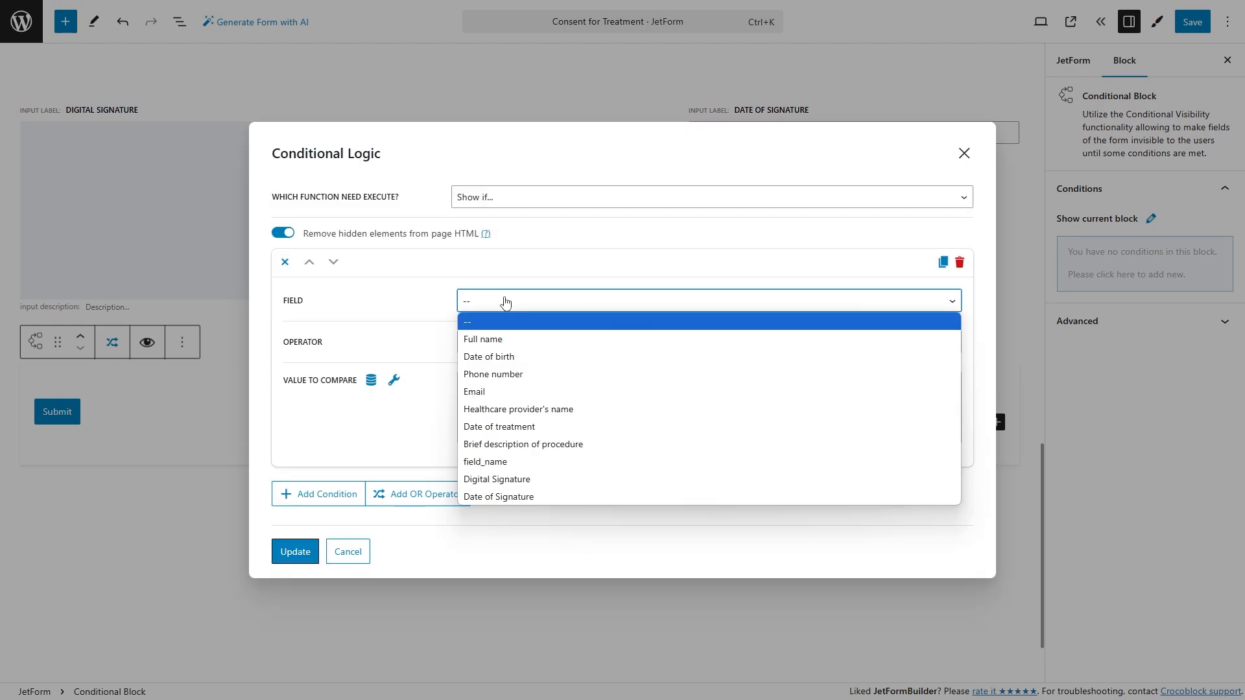
left_click(497, 479)
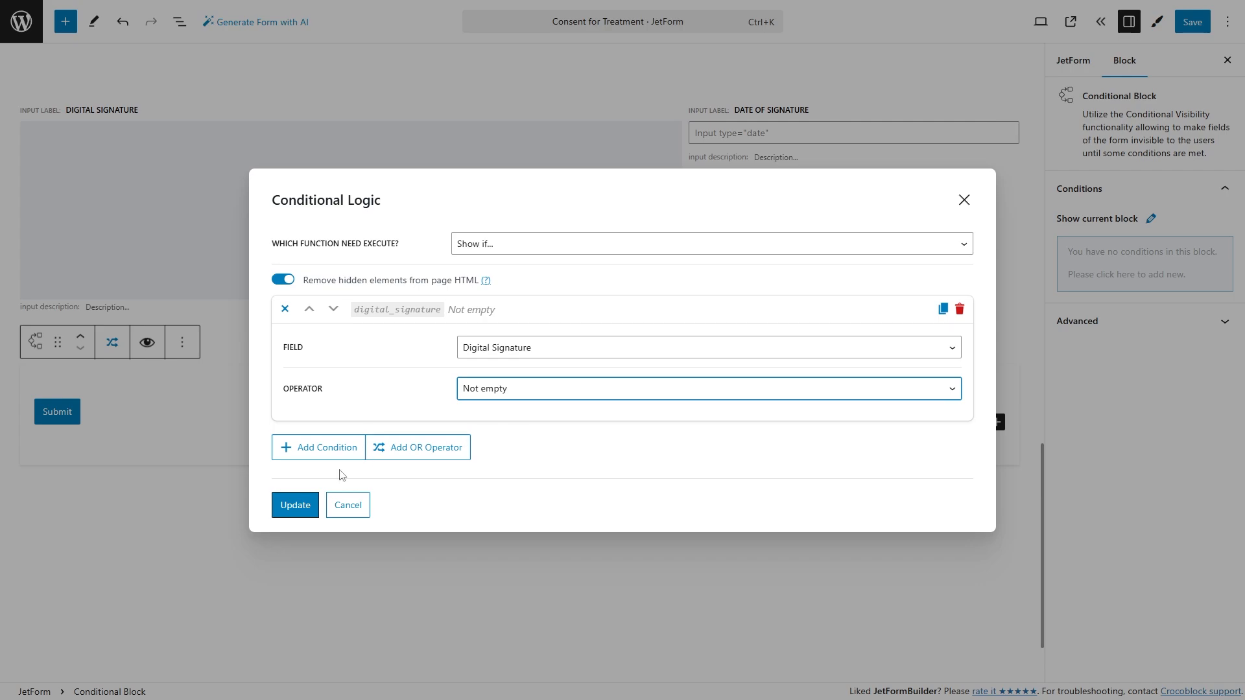
left_click(294, 505)
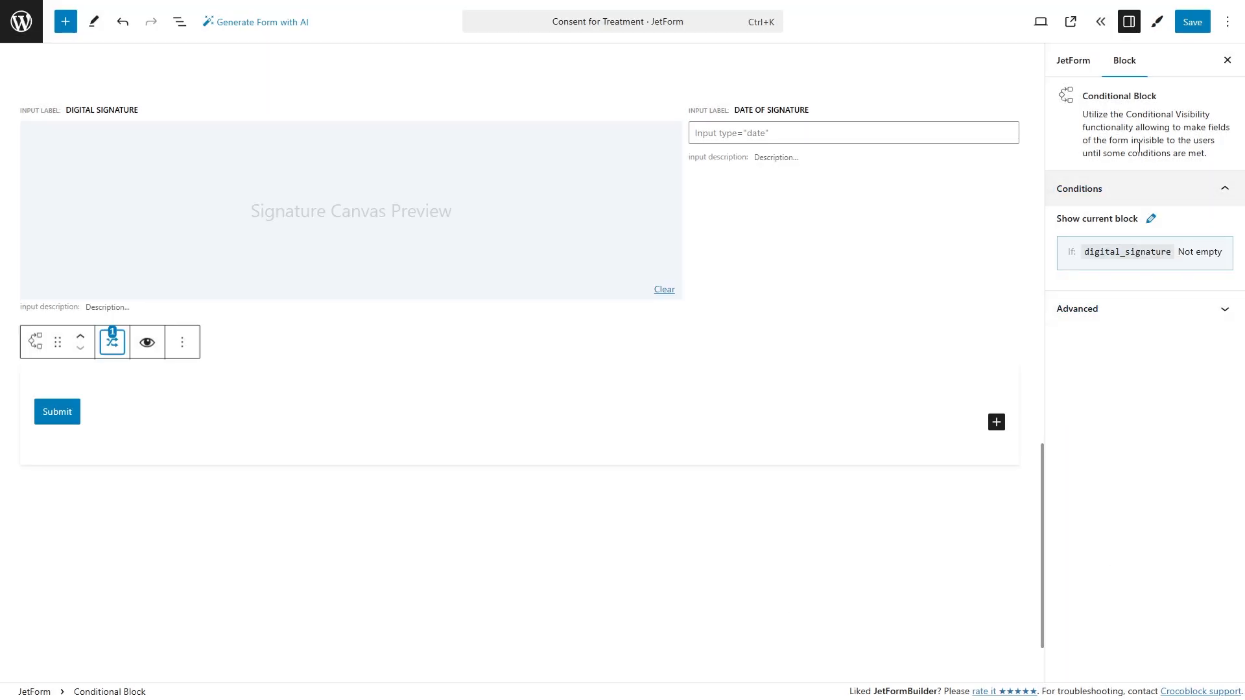
left_click(1073, 61)
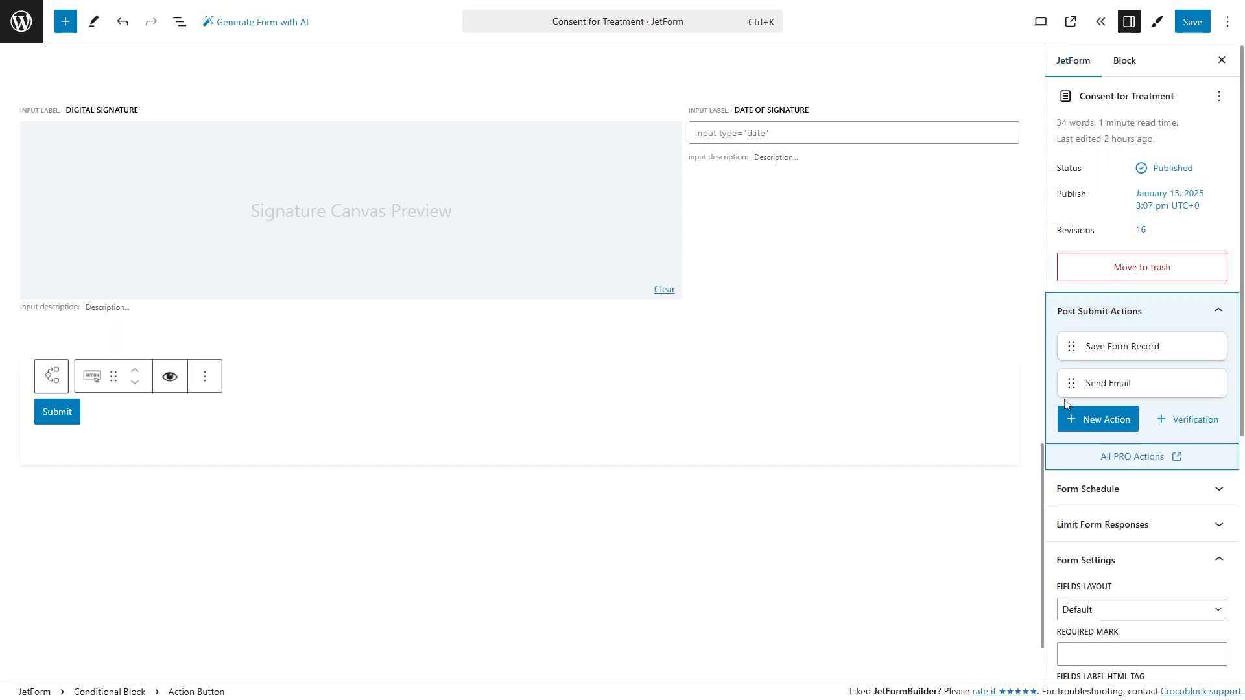
Edit the Send Email action to HTML content embedding an img with %digital_signature% as src, then update.
left_click(1109, 382)
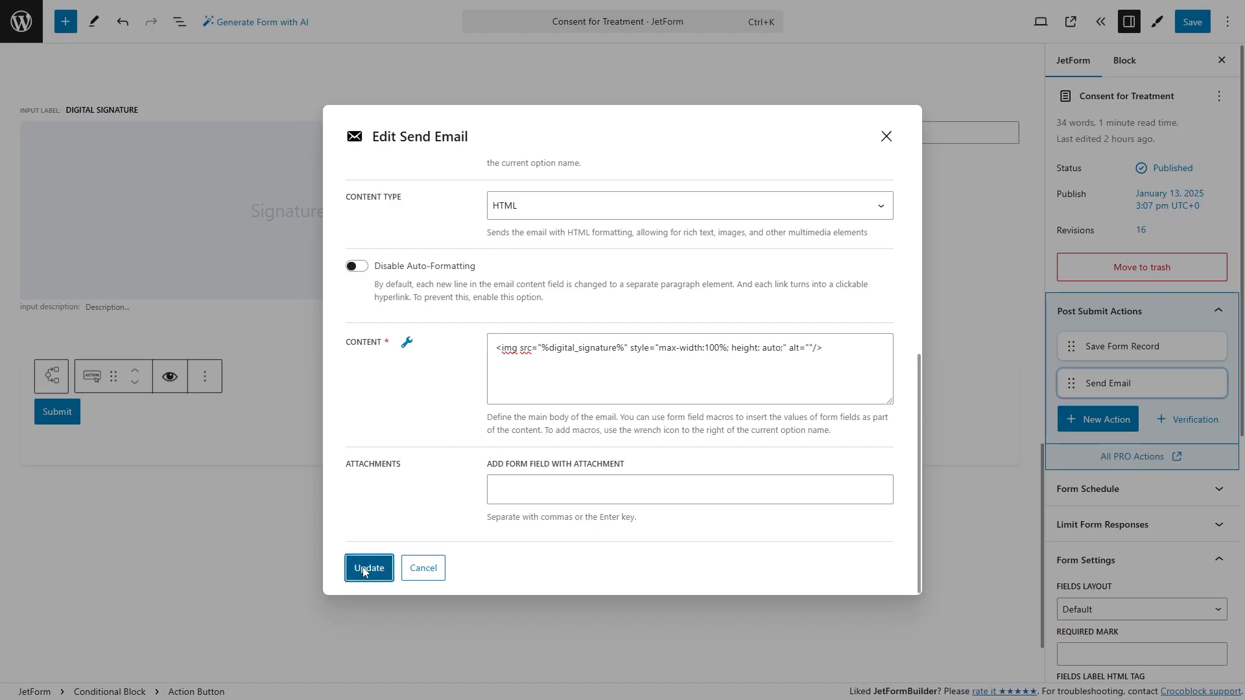
left_click(368, 568)
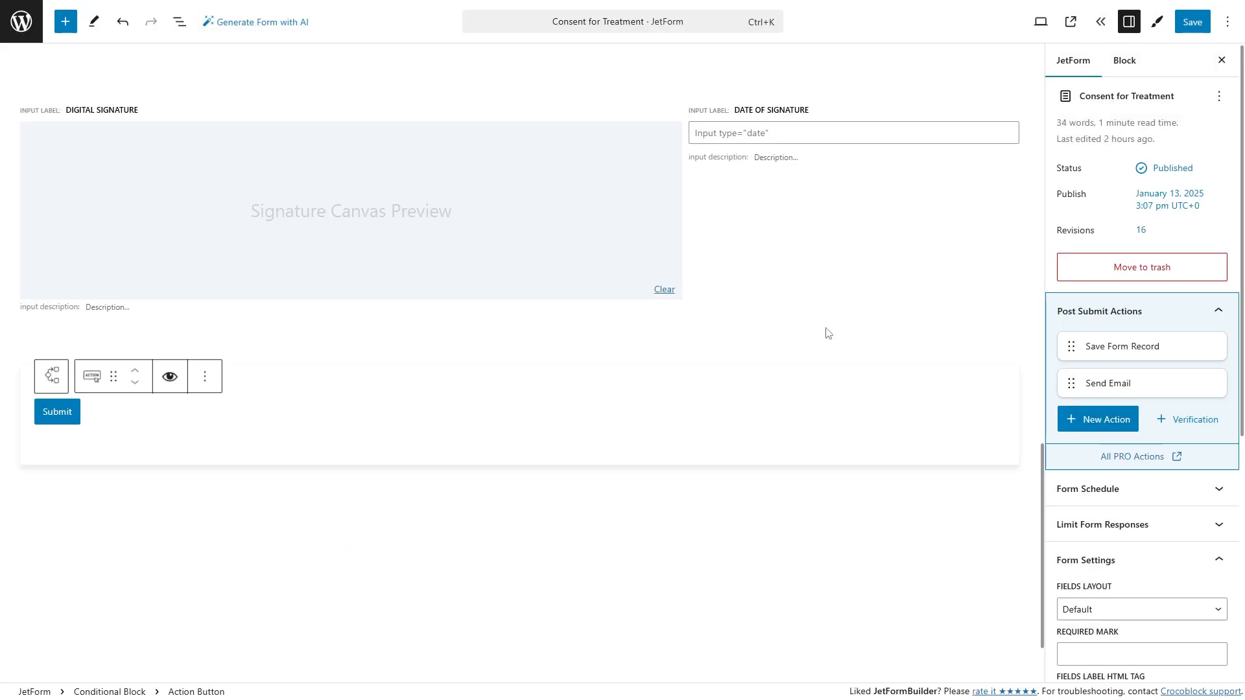
left_click(1191, 22)
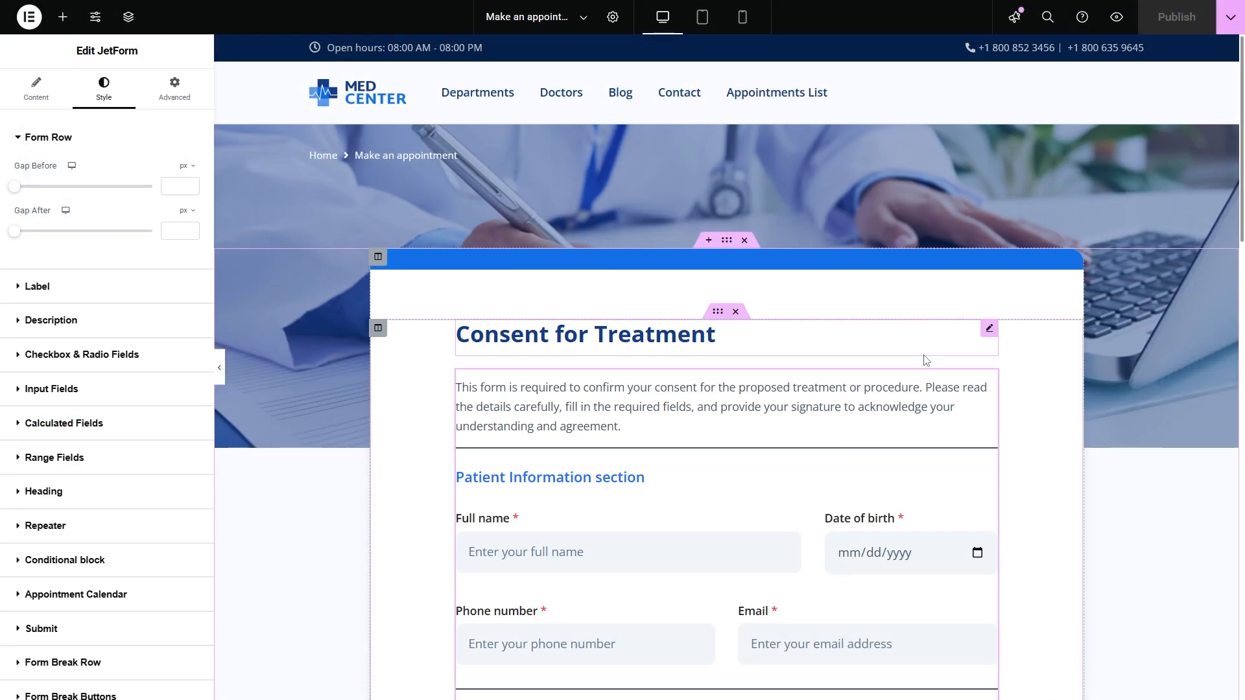
scroll("down", 3)
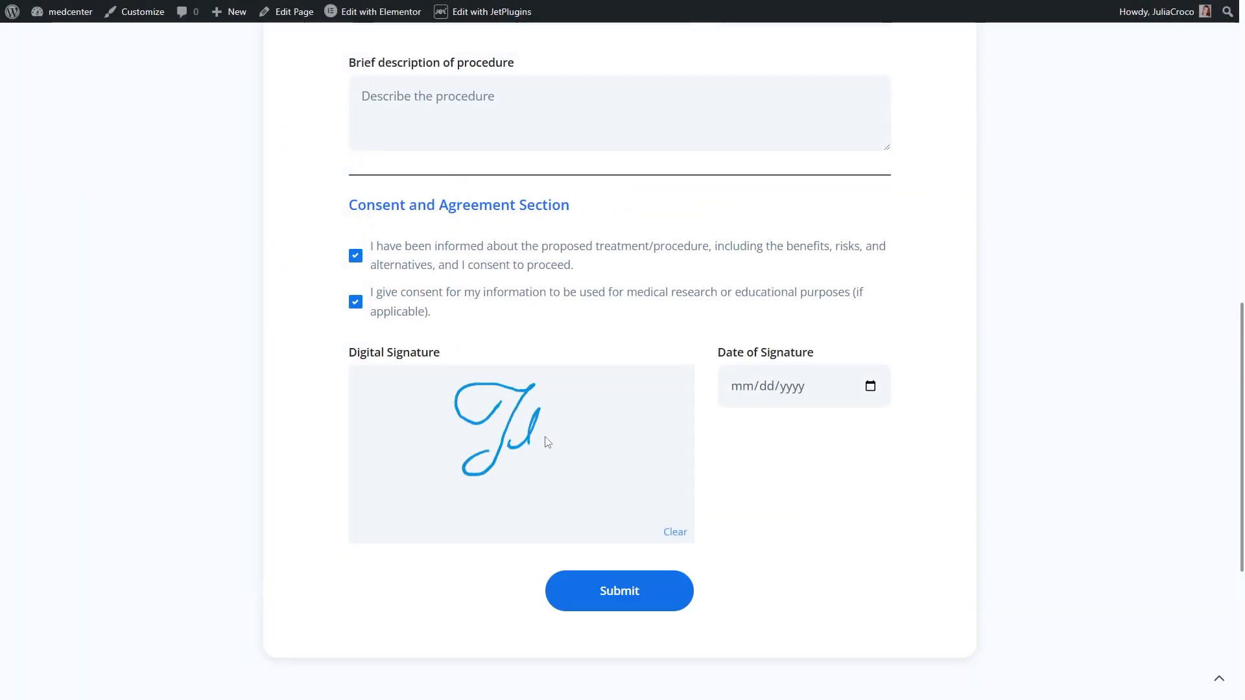
Draw a signature, set Date of Signature to 13 January 2025, and submit the form.
left_click_drag(543, 441, 493, 487)
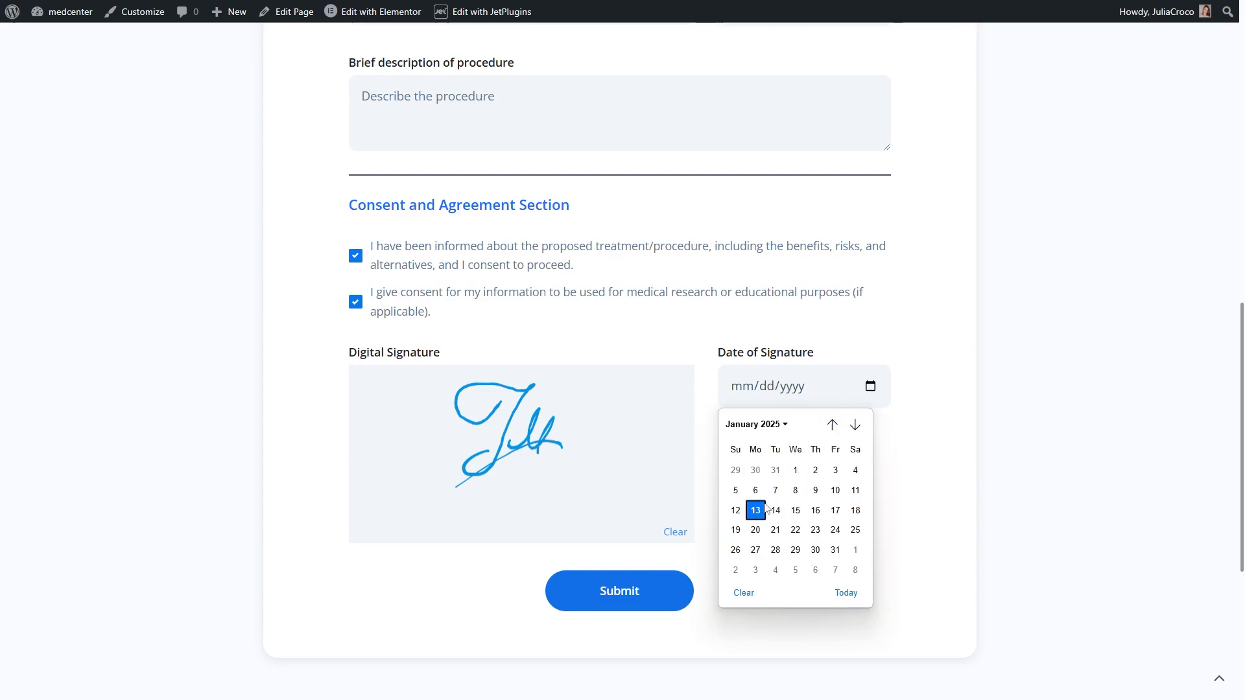
left_click(755, 510)
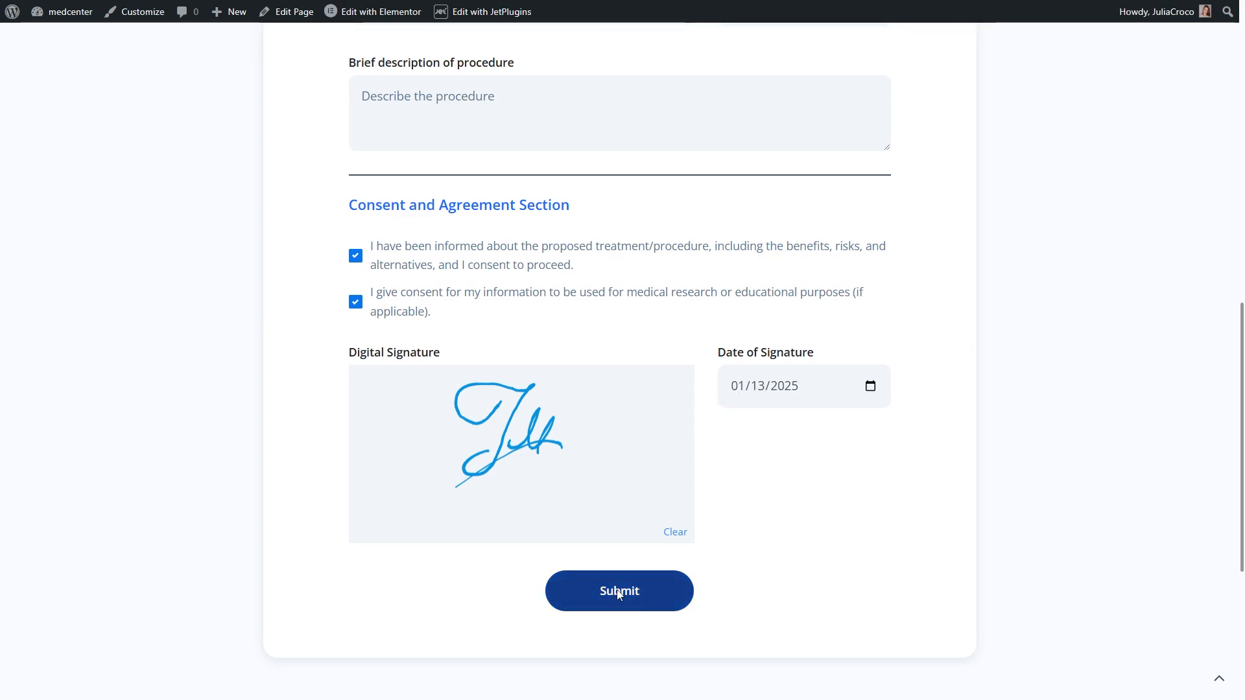
left_click(619, 591)
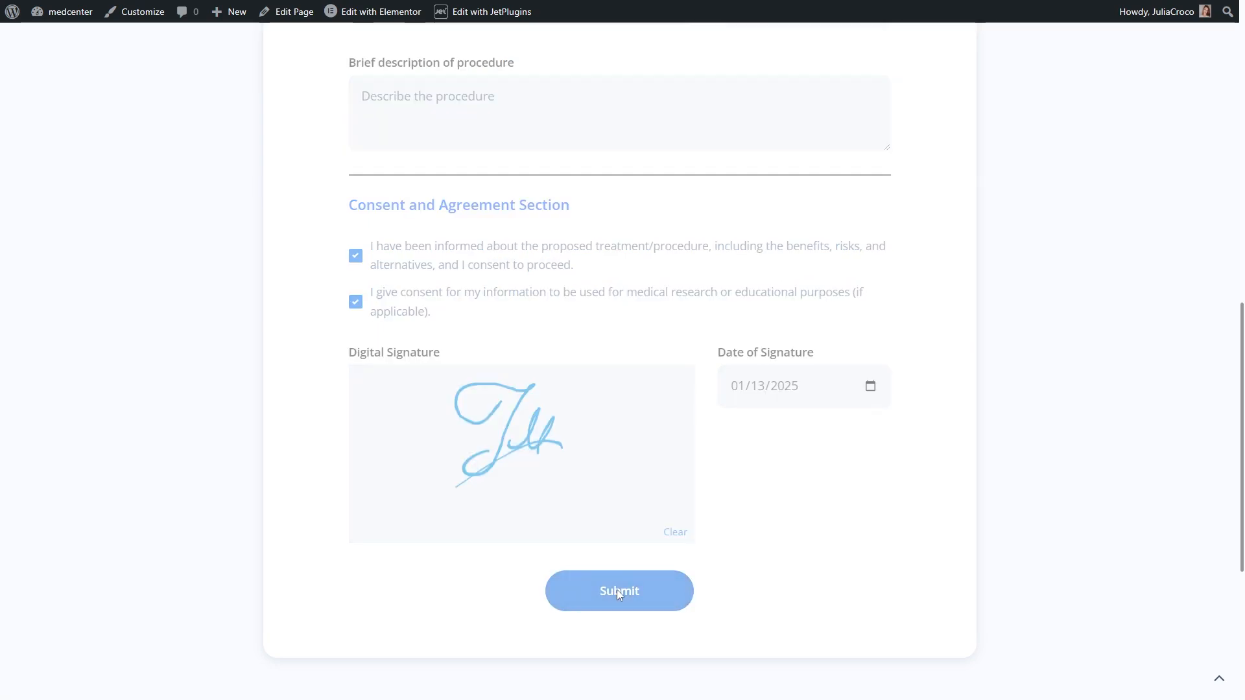
left_click(618, 592)
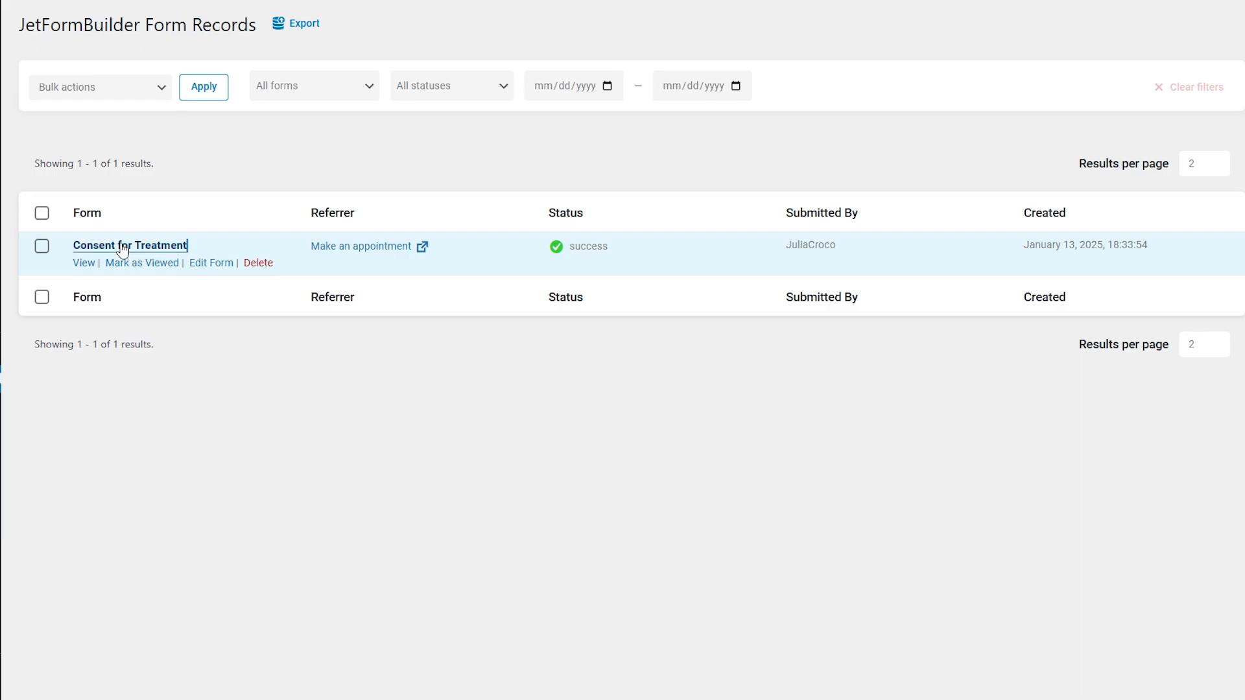
Open the Consent for Treatment submission record in Form Records.
left_click(130, 245)
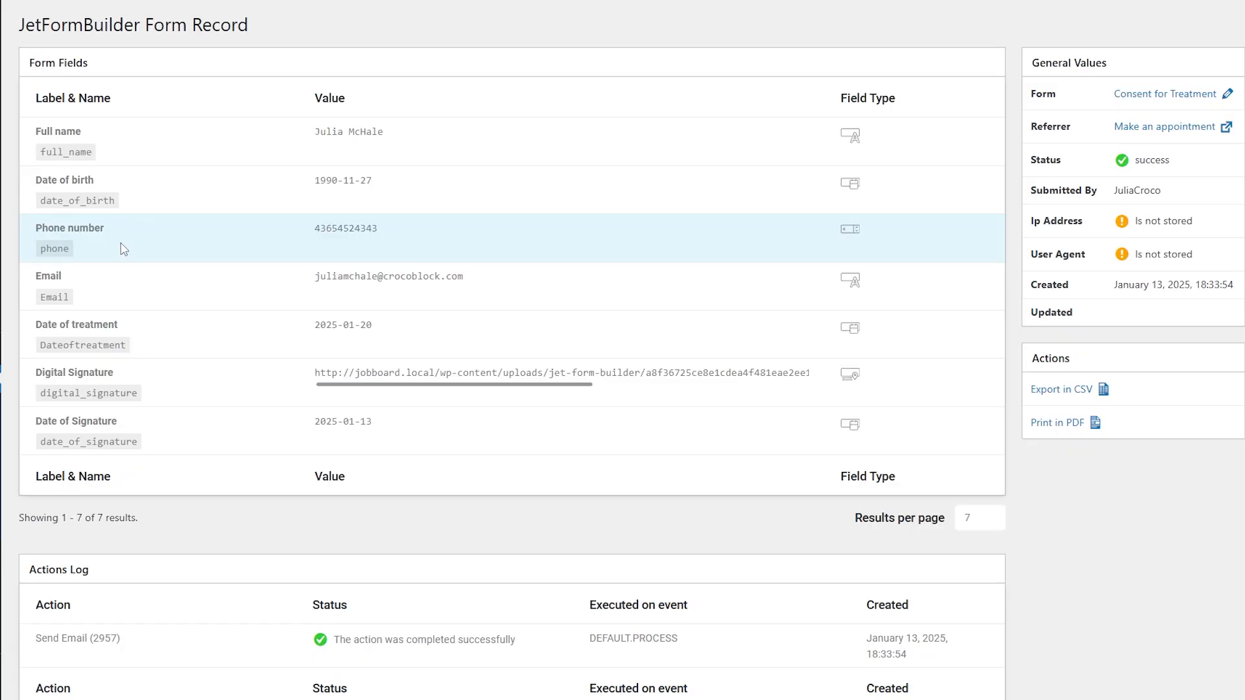
mouse_move(560, 384)
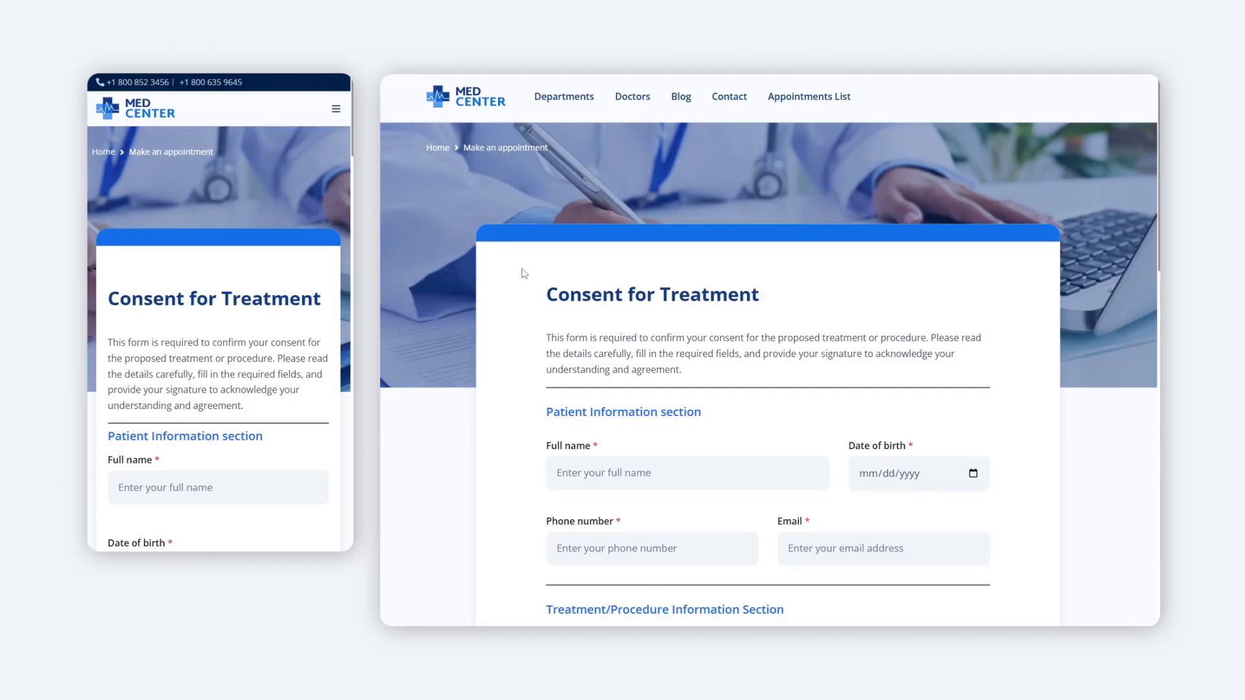
Draw an X in the Digital Signature canvas on the preview and erase it with Clear.
scroll("down", 3)
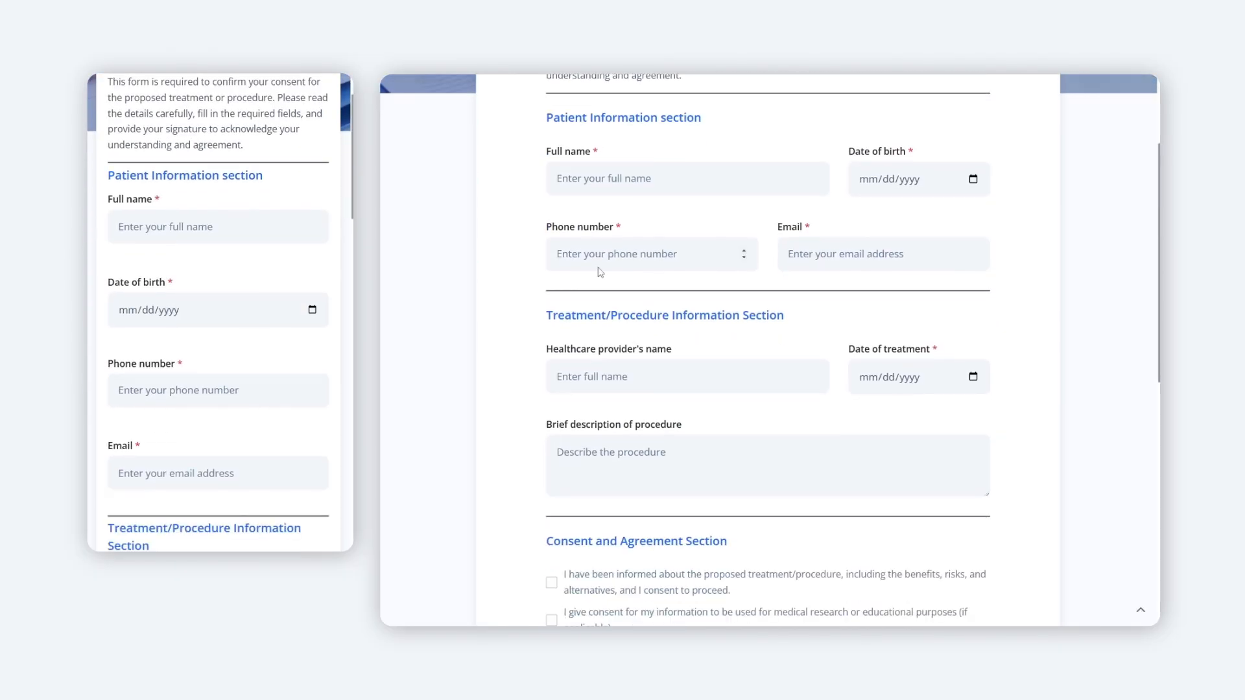
scroll("down", 3)
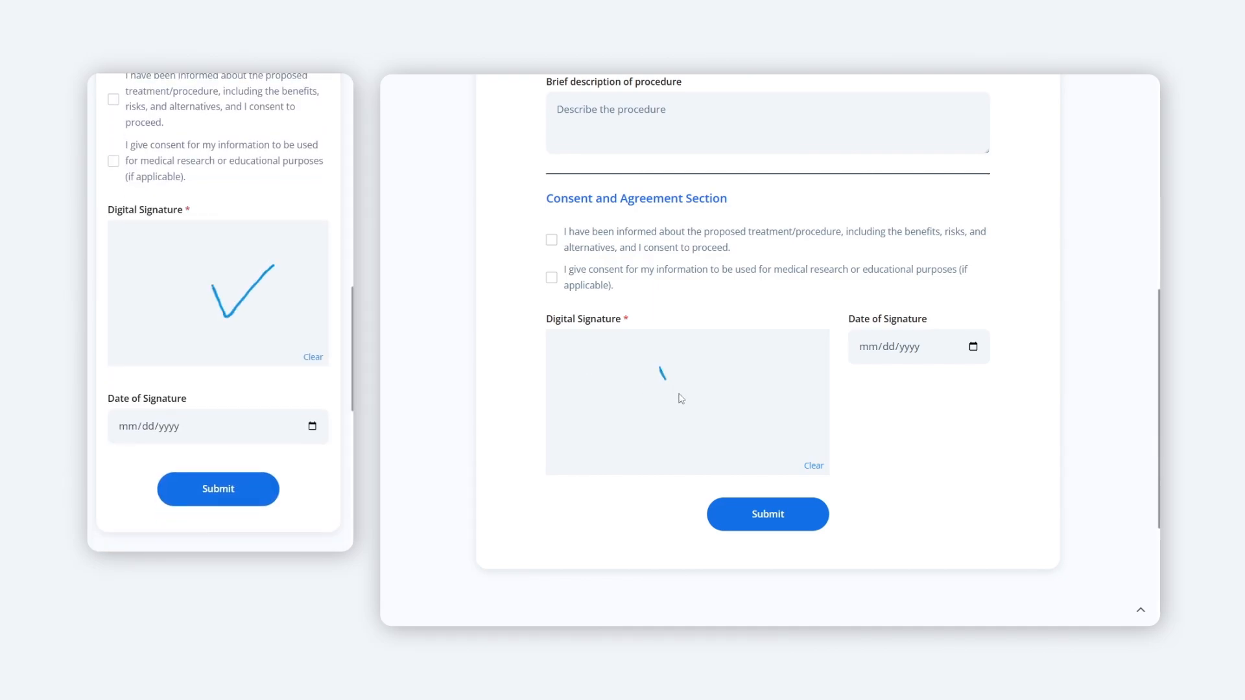
left_click_drag(702, 366, 659, 416)
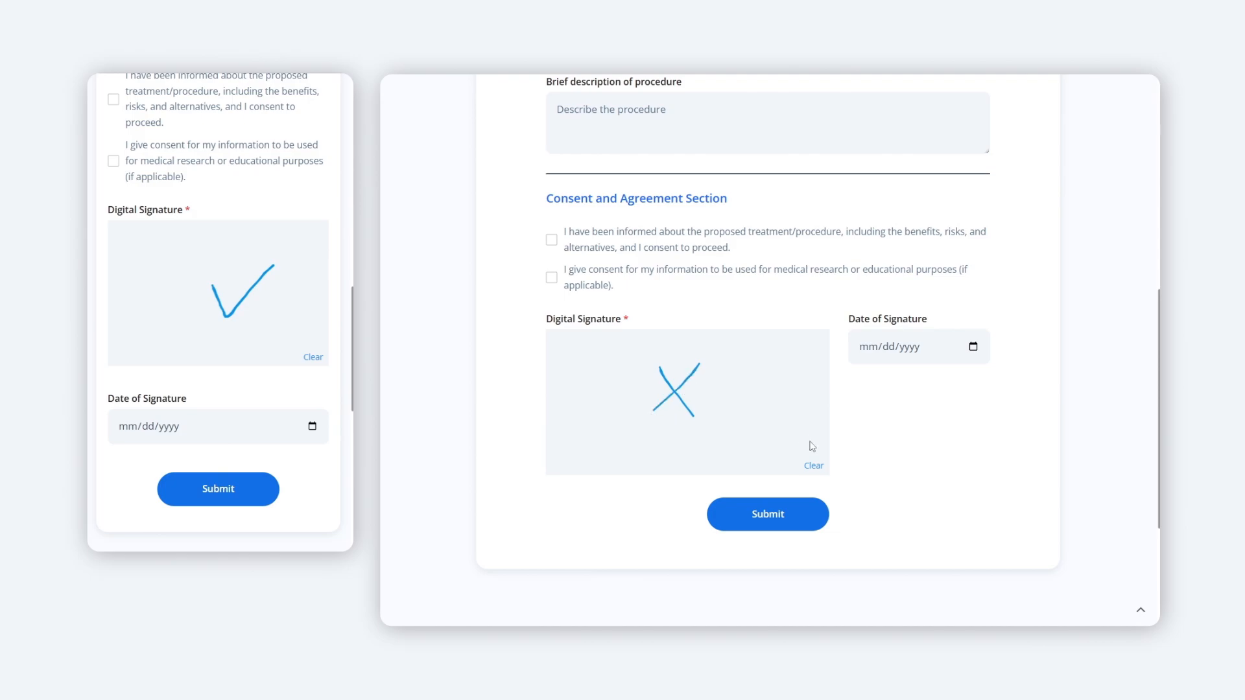
left_click(812, 466)
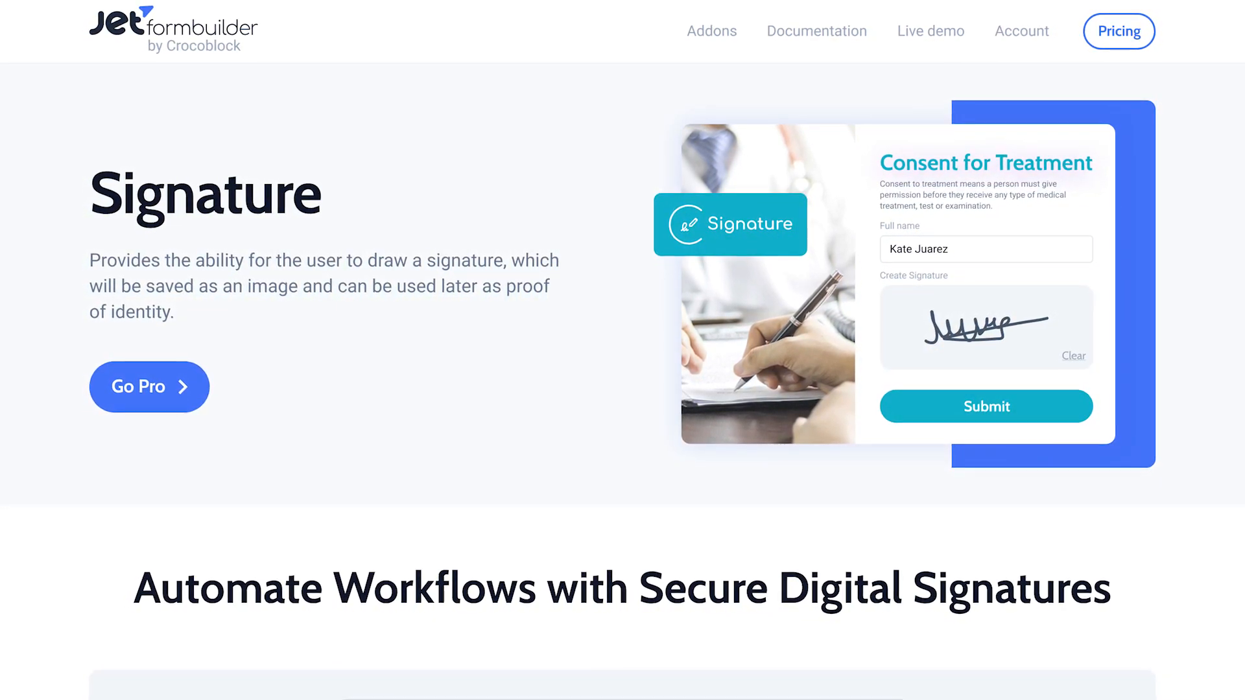
Scroll down the JetFormBuilder Signature addon page to view its description and example.
scroll("down", 3)
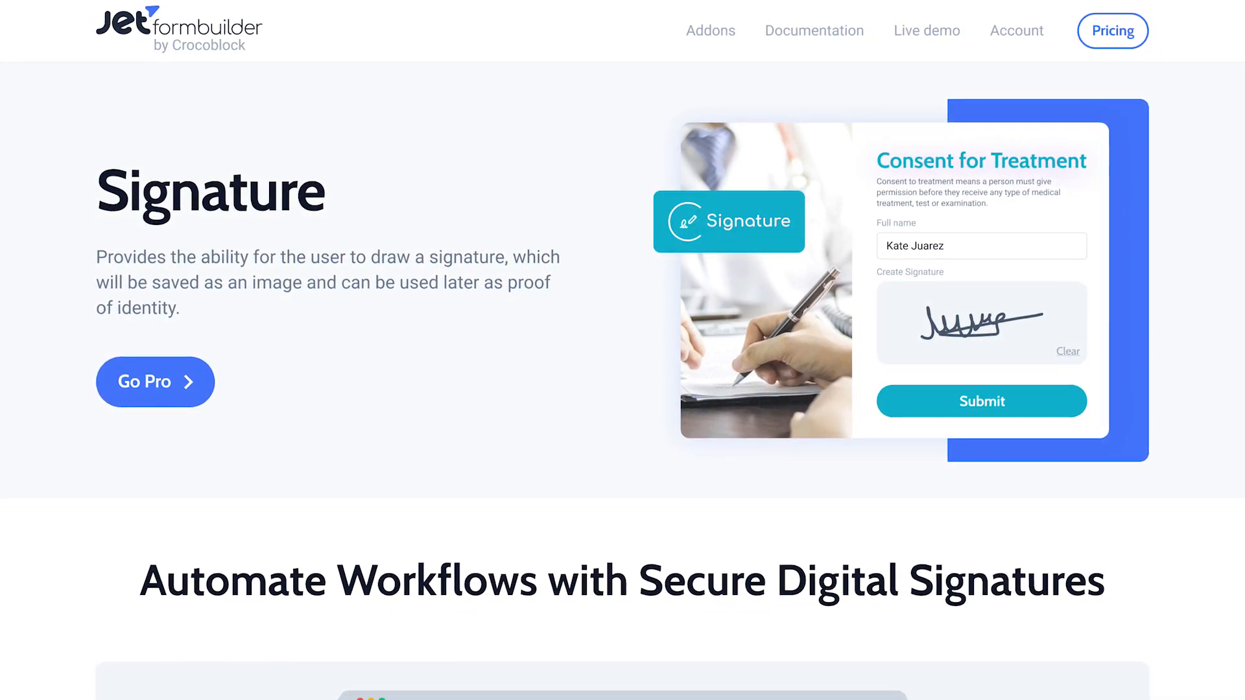